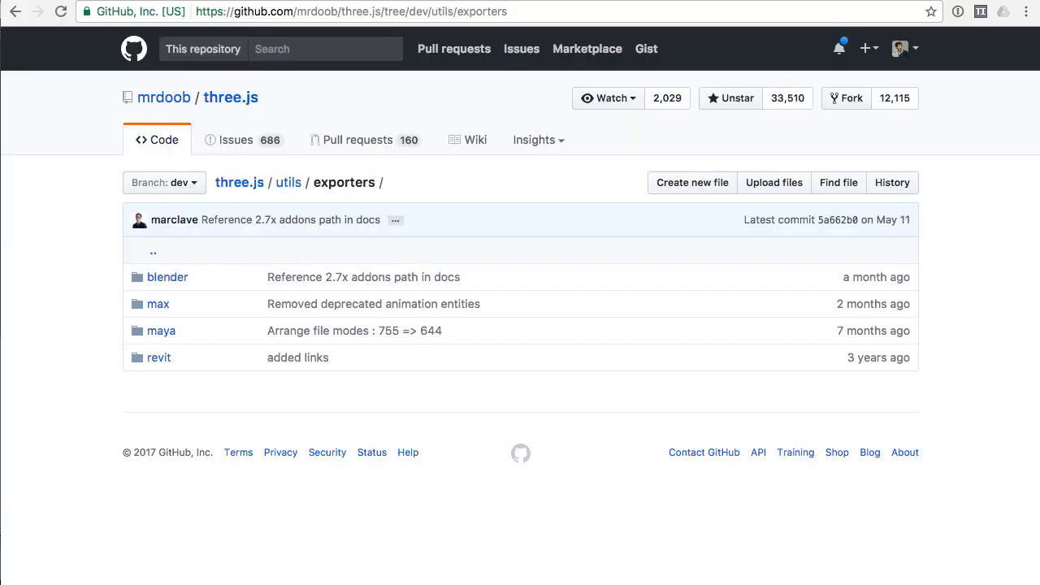
{"action": "mouse_move", "coordinate": [345, 182]}
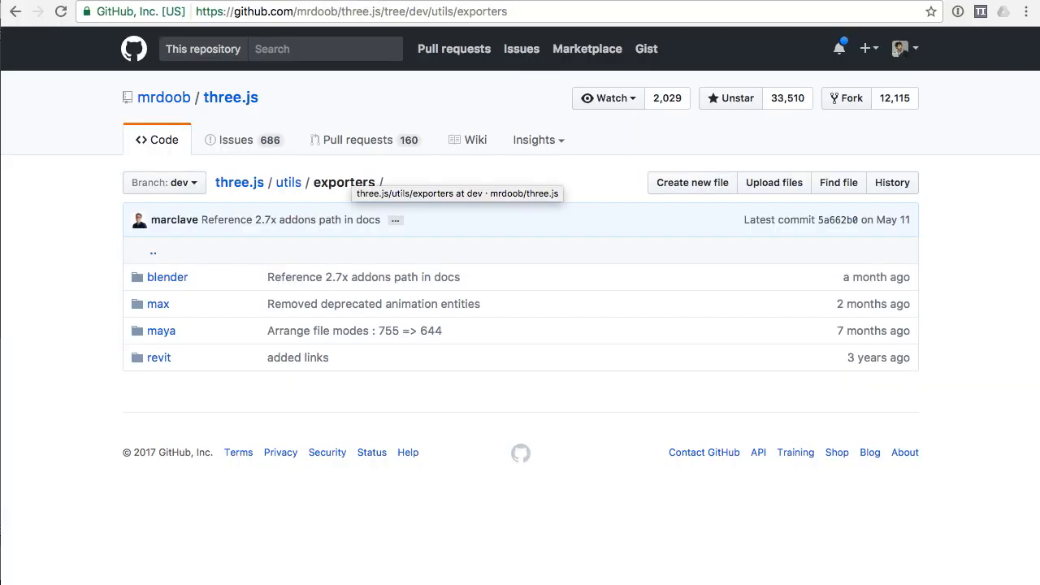
{"action": "mouse_move", "coordinate": [167, 276]}
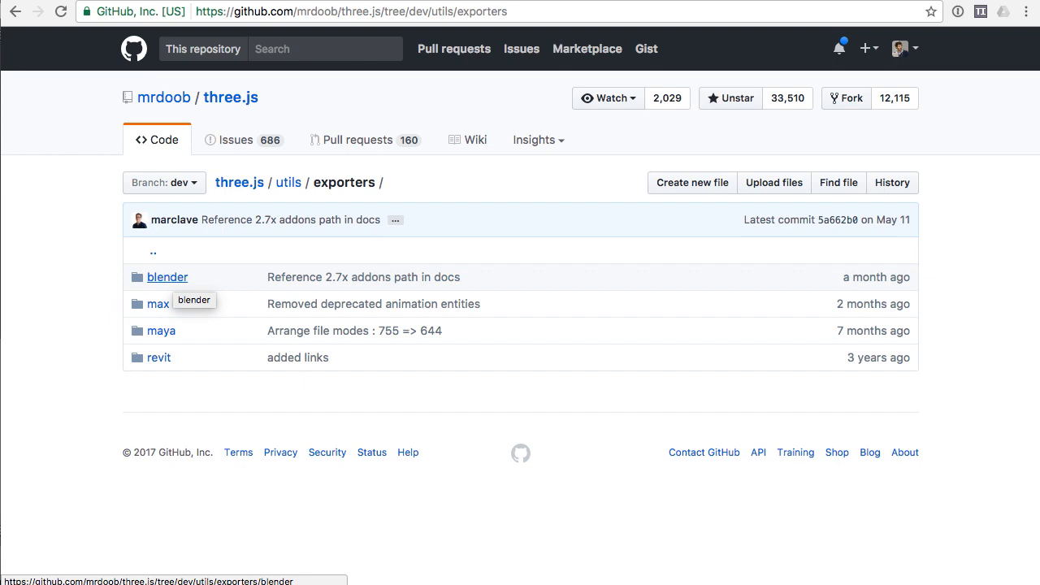
Open the exporter's blender folder on GitHub and read down its README install notes
{"action": "left_click", "coordinate": [168, 276]}
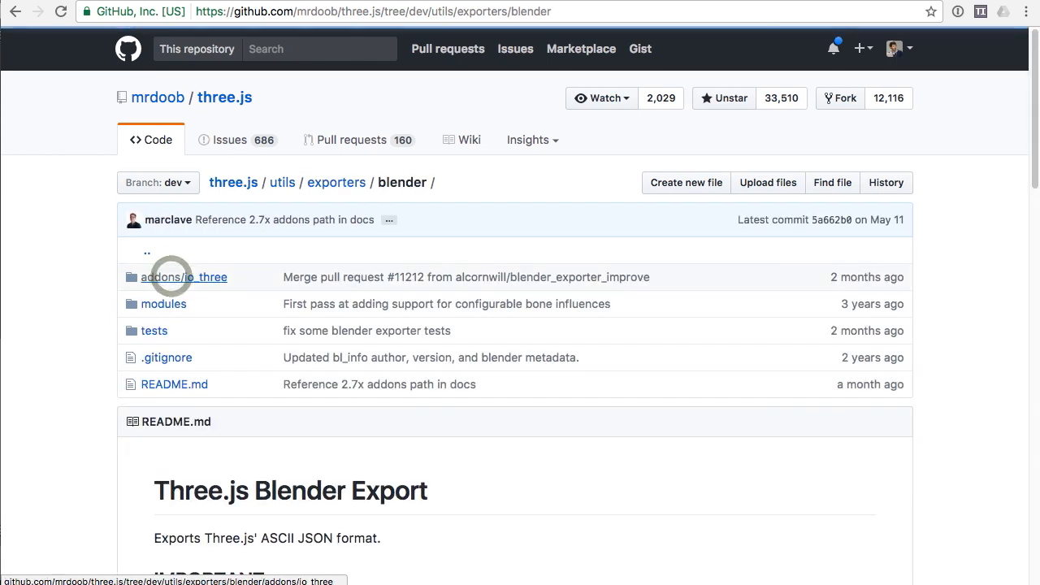
{"action": "scroll", "scroll_direction": "down", "scroll_amount": 3}
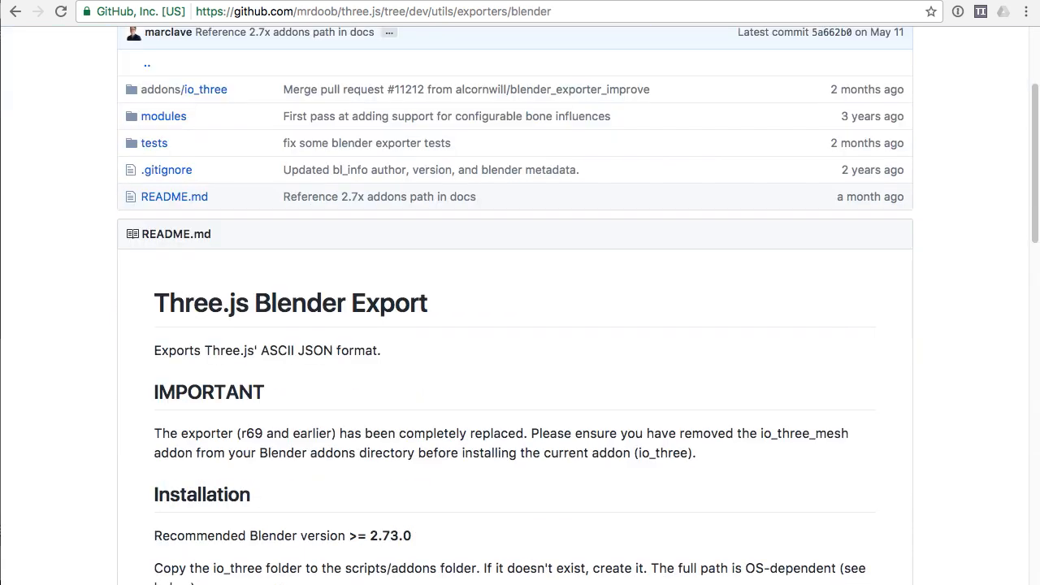
{"action": "scroll", "scroll_direction": "down", "scroll_amount": 3}
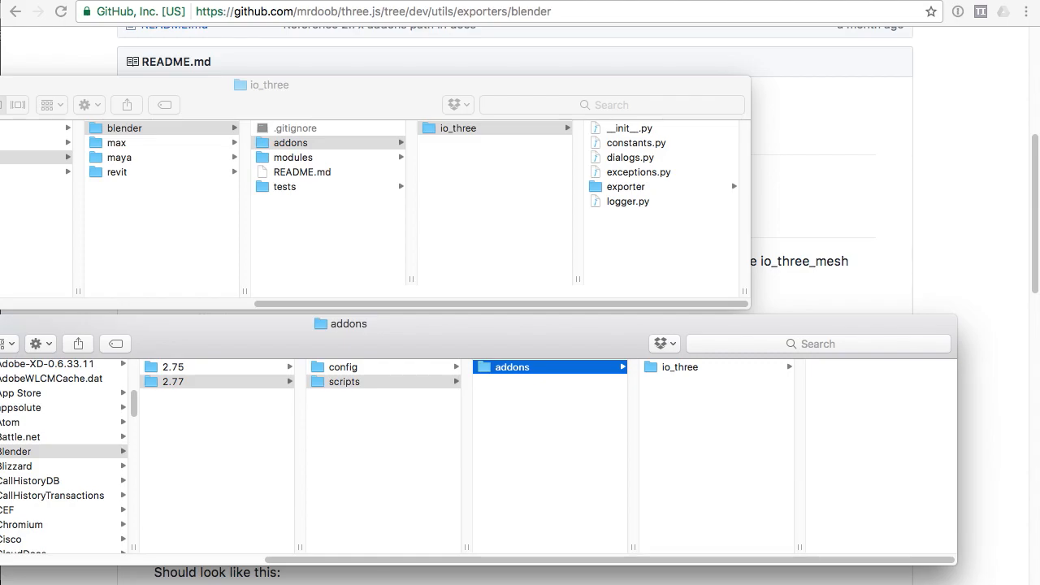
In User Preferences Add-ons, search 'three' and enable Import-Export: Three.js Format
{"action": "left_click", "coordinate": [46, 29]}
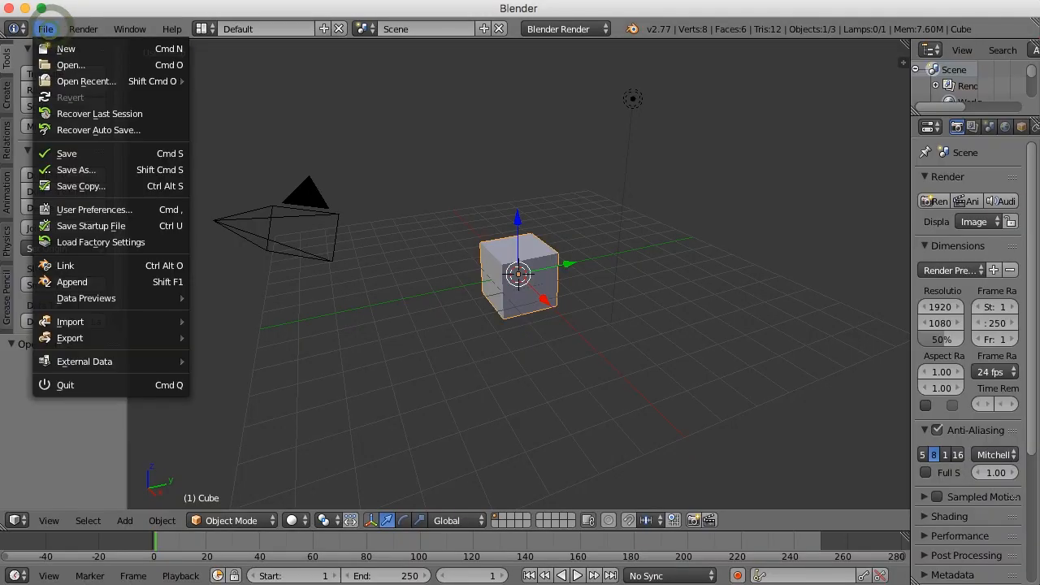
{"action": "left_click", "coordinate": [94, 208]}
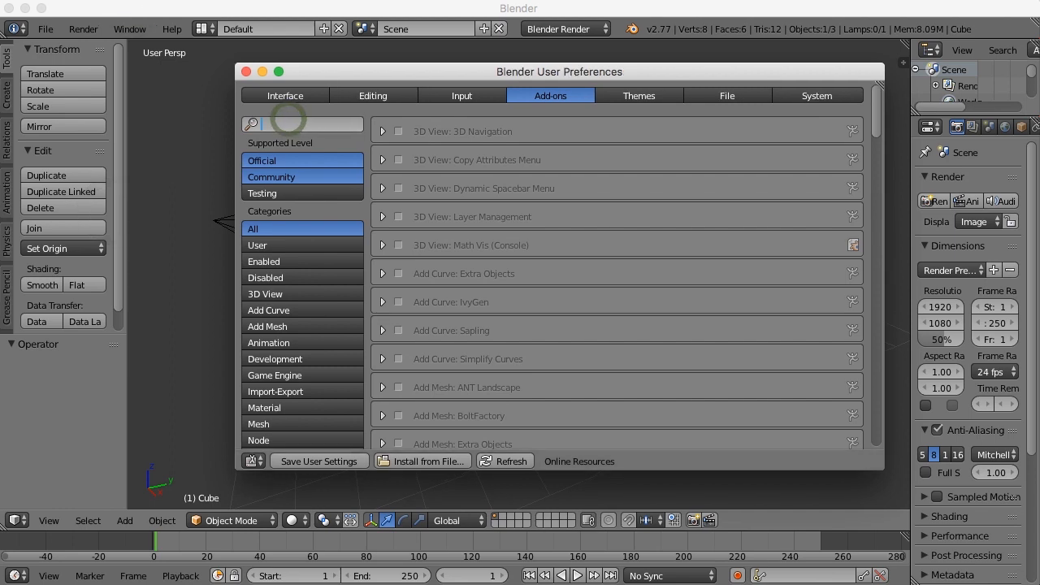
{"action": "type", "text": "three"}
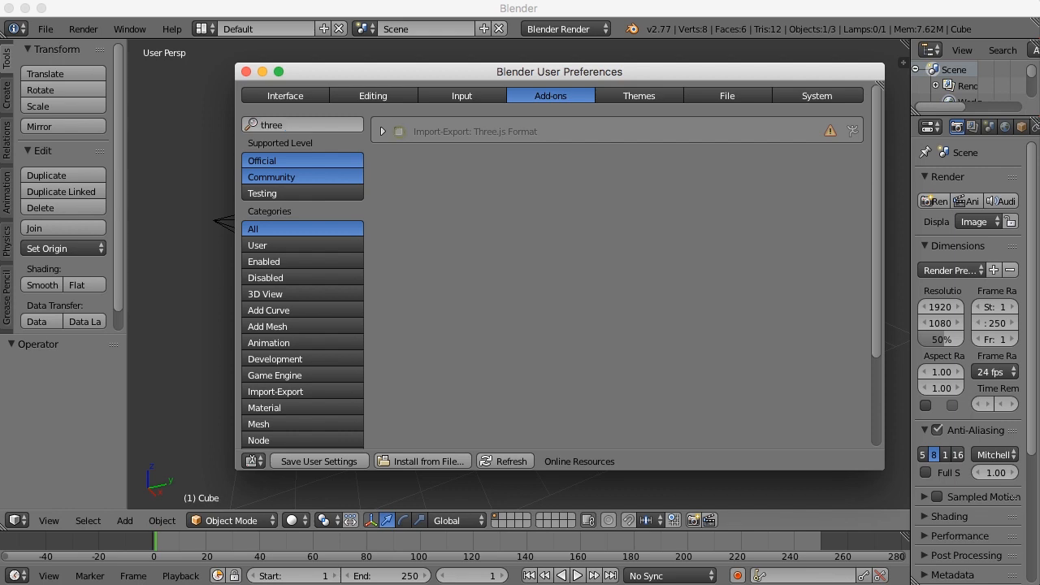
{"action": "left_click", "coordinate": [398, 130]}
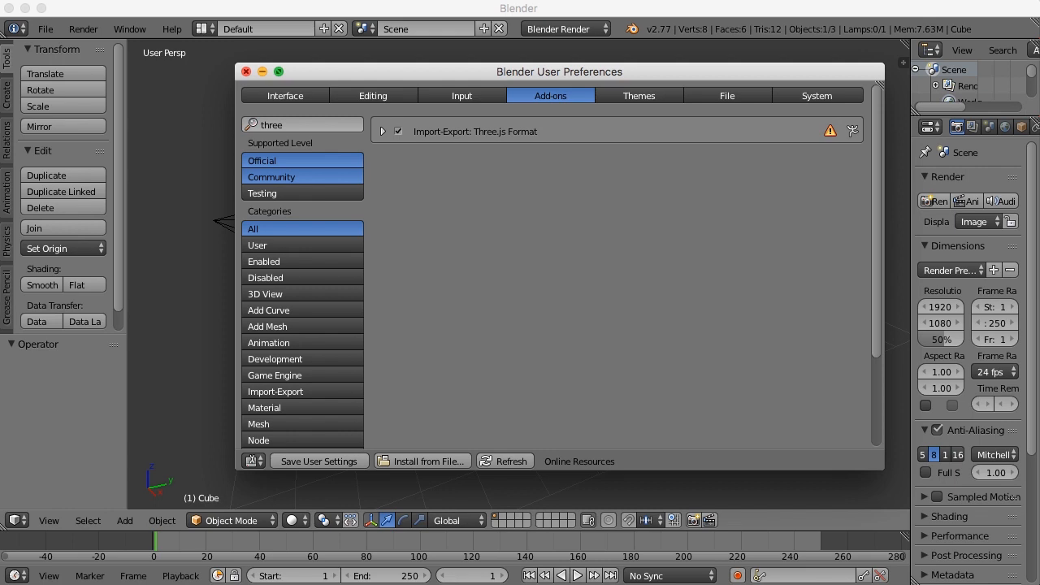
{"action": "left_click", "coordinate": [45, 30]}
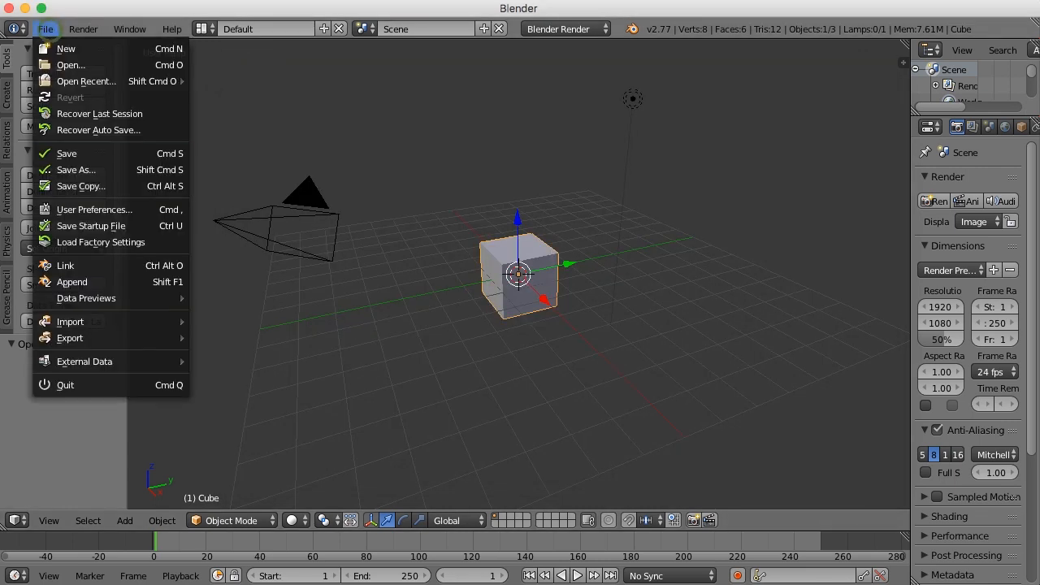
{"action": "mouse_move", "coordinate": [69, 337]}
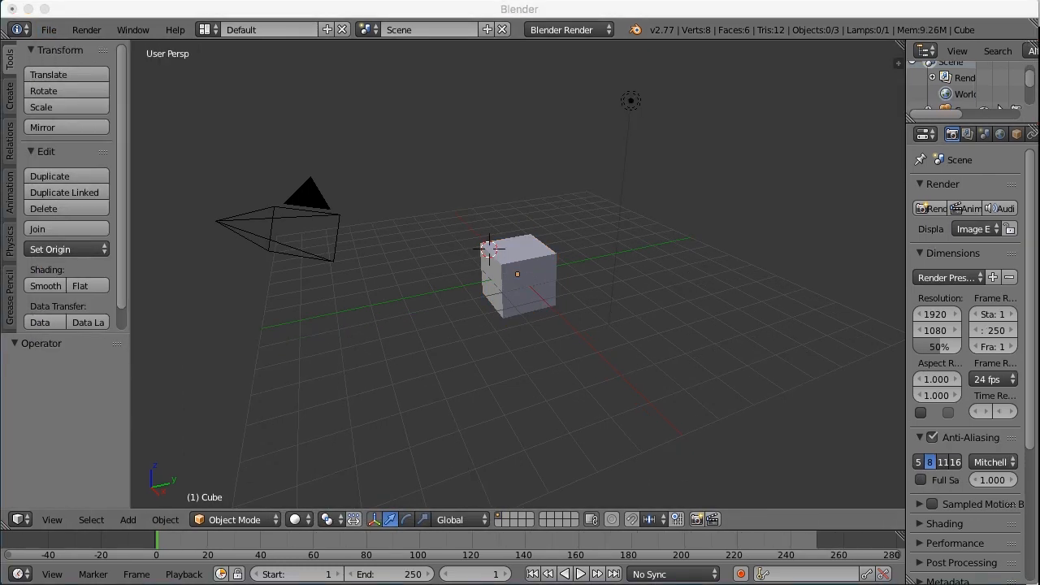
Export the selected cube as Three.js JSON with Type Geometry, saving into the Desktop folder
{"action": "left_click", "coordinate": [517, 273]}
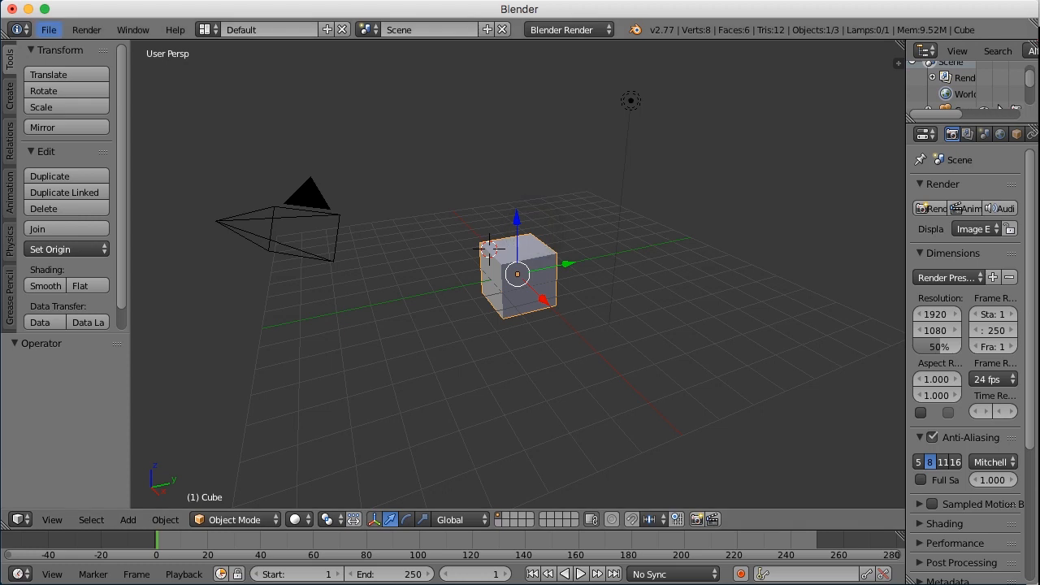
{"action": "left_click", "coordinate": [71, 338]}
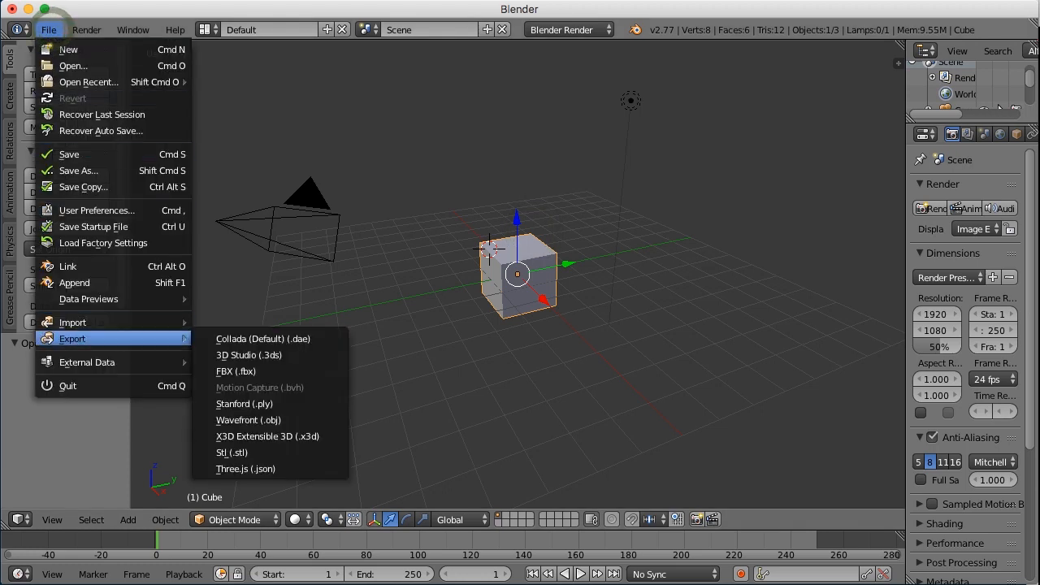
{"action": "mouse_move", "coordinate": [245, 468]}
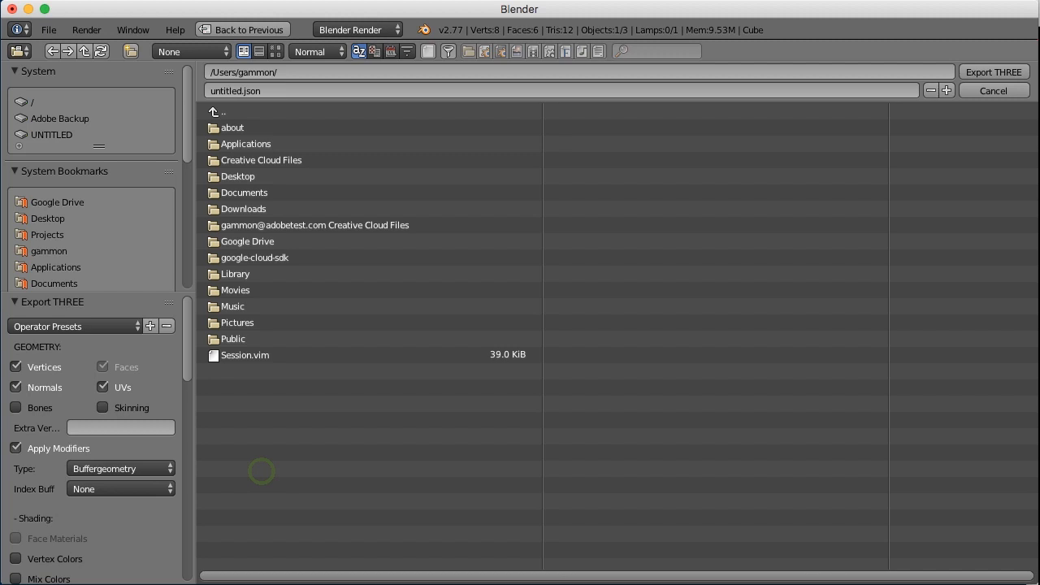
{"action": "left_click", "coordinate": [120, 468]}
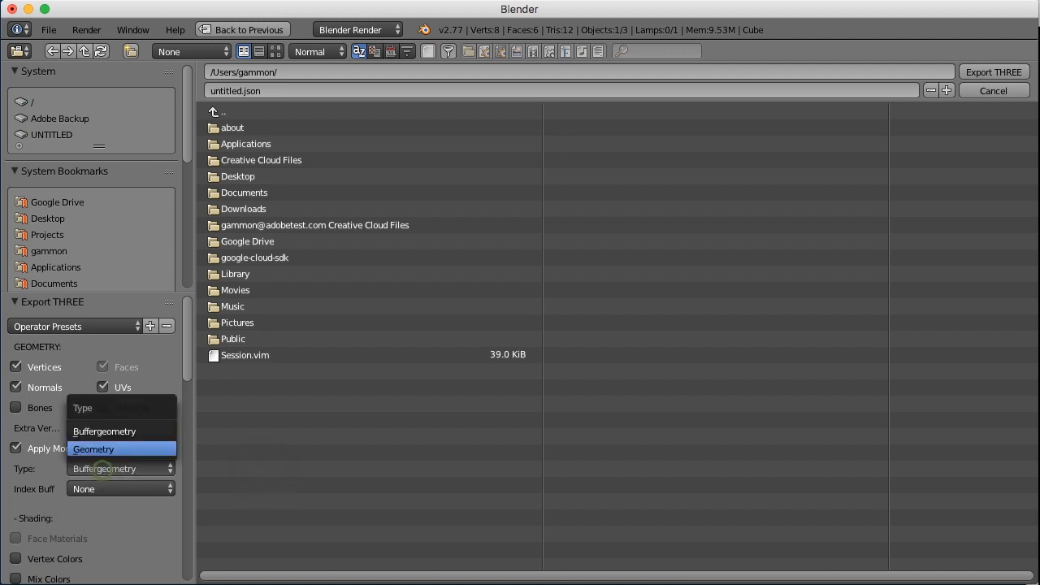
{"action": "left_click", "coordinate": [94, 449]}
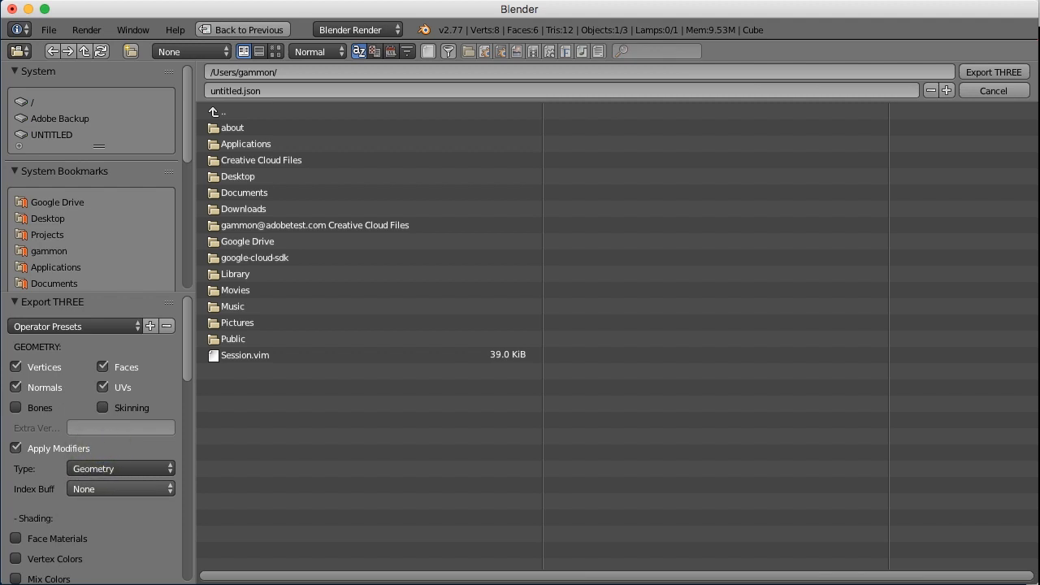
{"action": "left_click", "coordinate": [237, 175]}
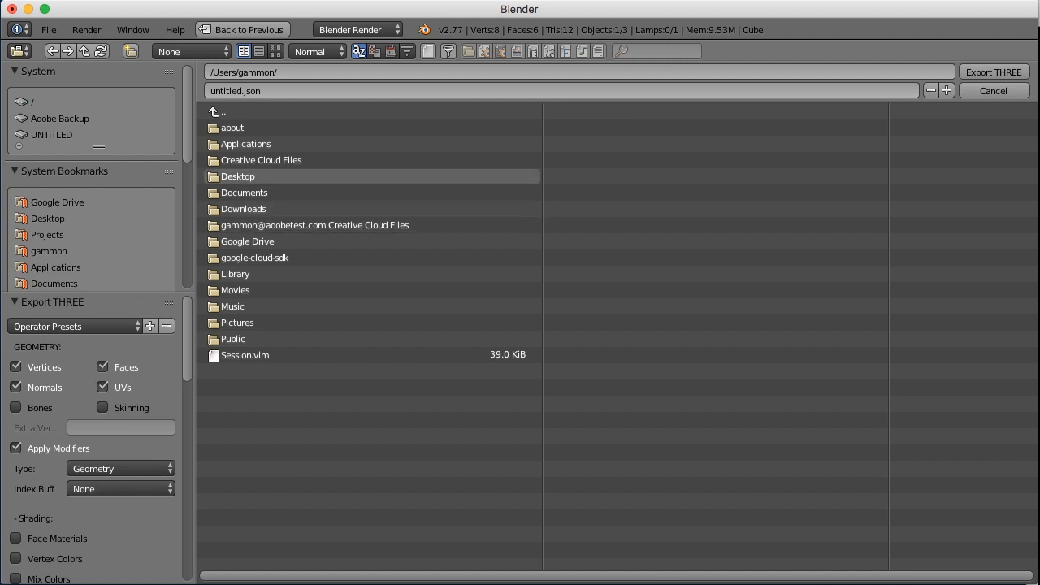
{"action": "double_click", "coordinate": [238, 176]}
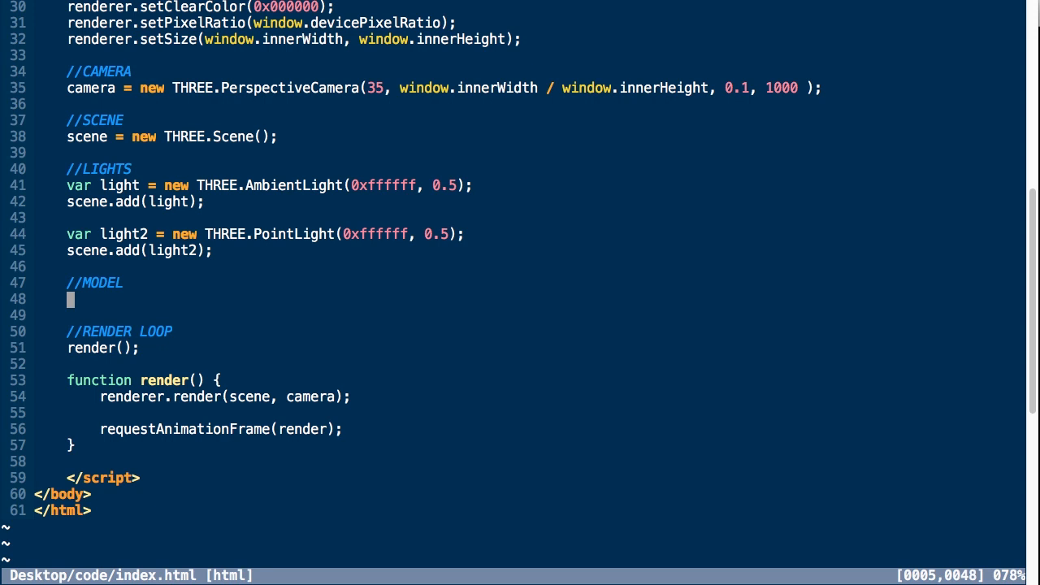
Create a THREE.JSONLoader and load the JSON file with handle_load as callback
{"action": "type", "text": "var loader"}
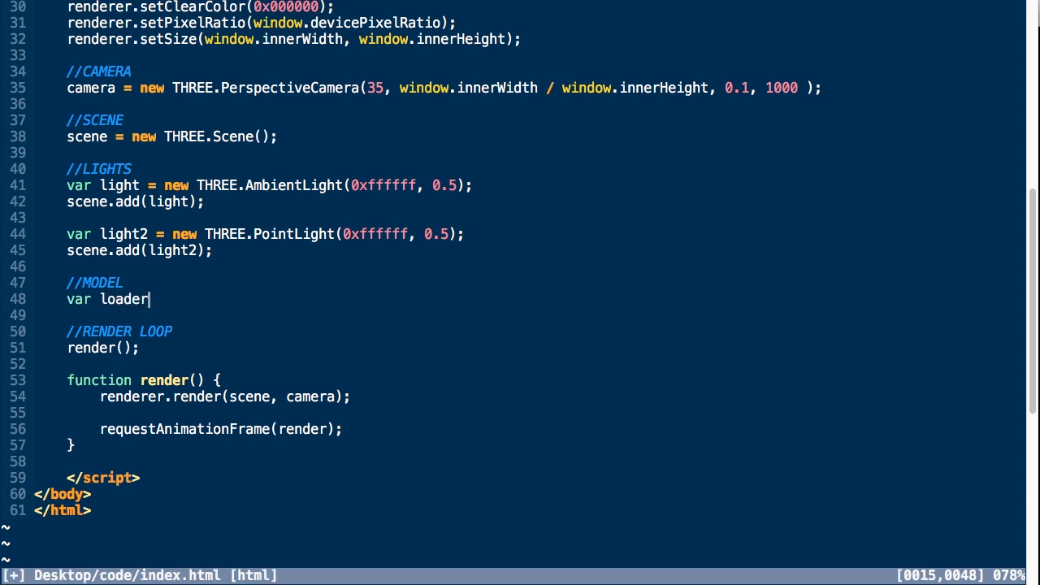
{"action": "type", "text": "= new THREE."}
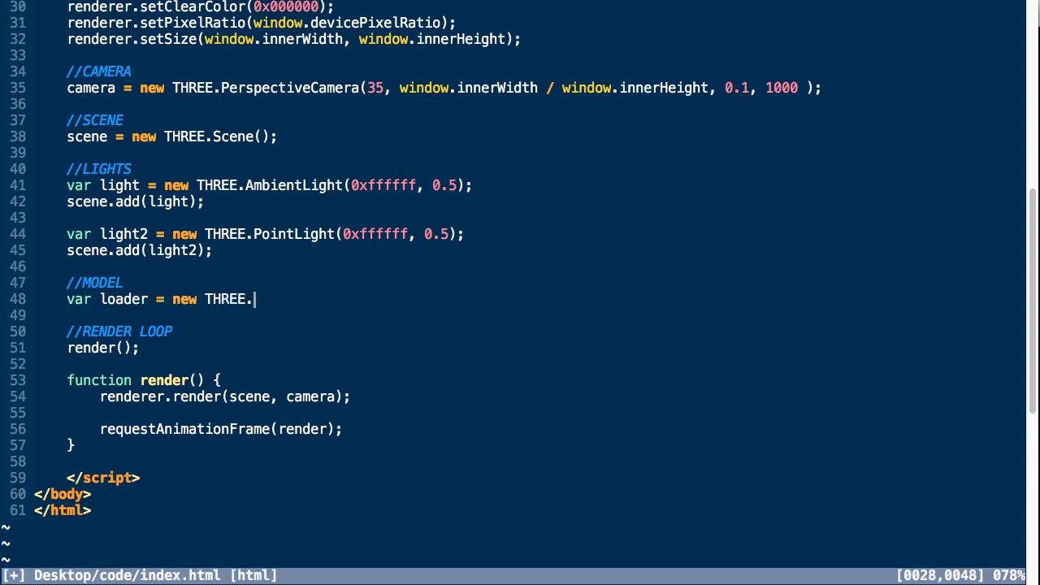
{"action": "type", "text": "JSONLoader();"}
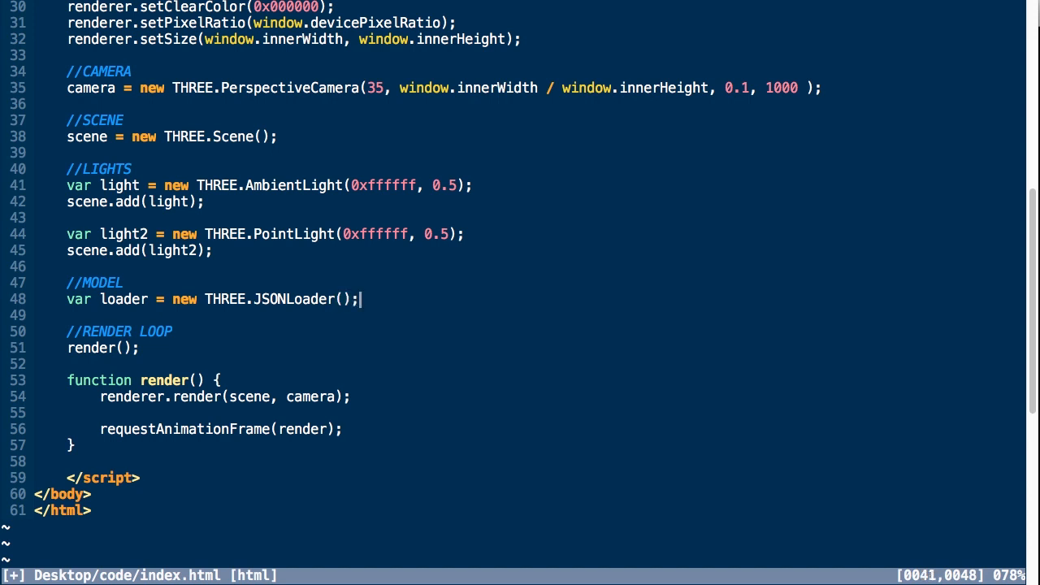
{"action": "type", "text": "loader.load('untitled.jso"}
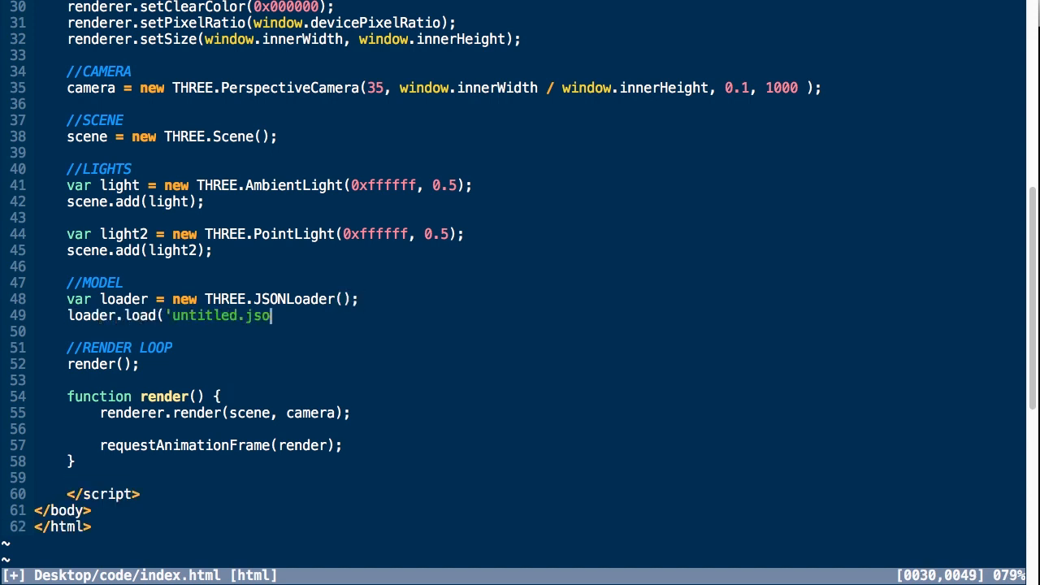
{"action": "type", "text": "n', handle"}
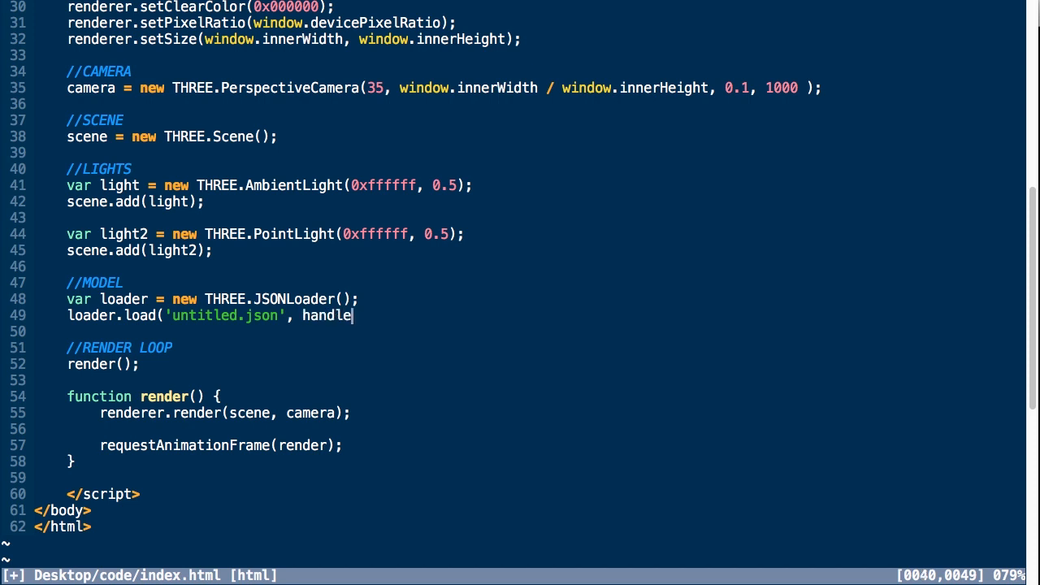
{"action": "type", "text": "_load);"}
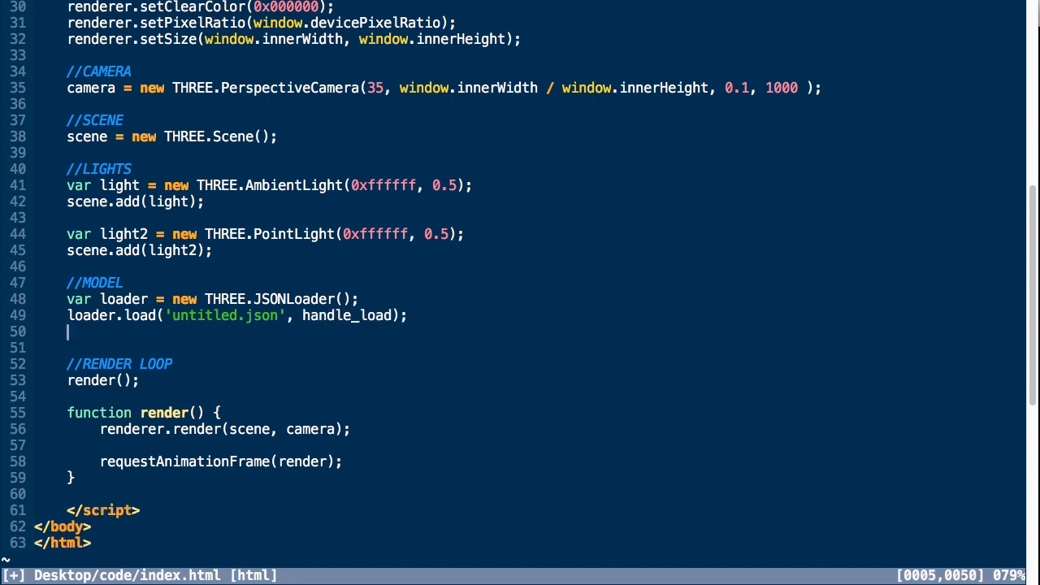
Write handle_load(geometry, materials) building a THREE.Mesh, adding it to the scene at z = -10
{"action": "type", "text": "function handle_load"}
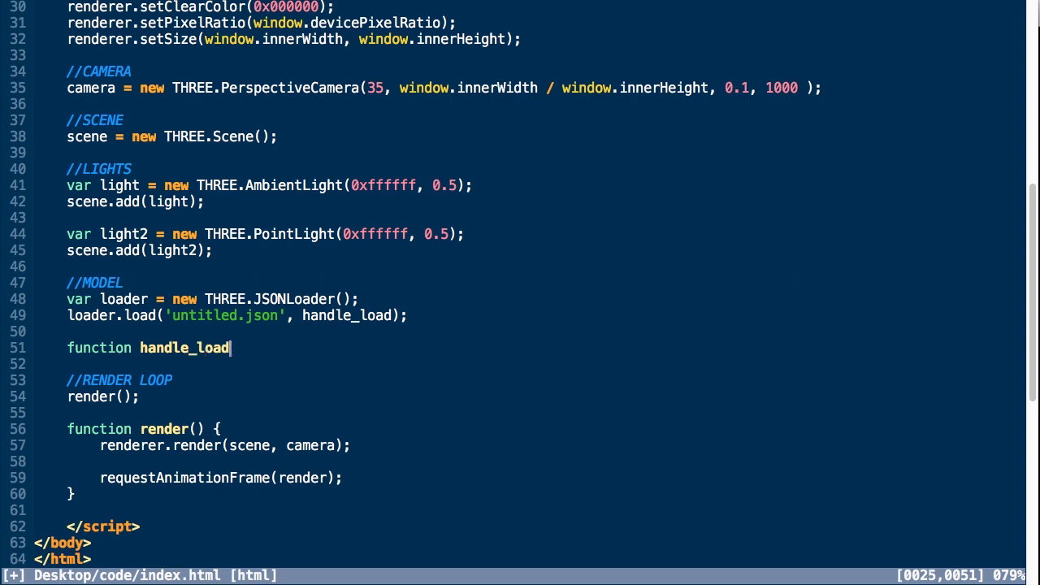
{"action": "type", "text": "(geometry,"}
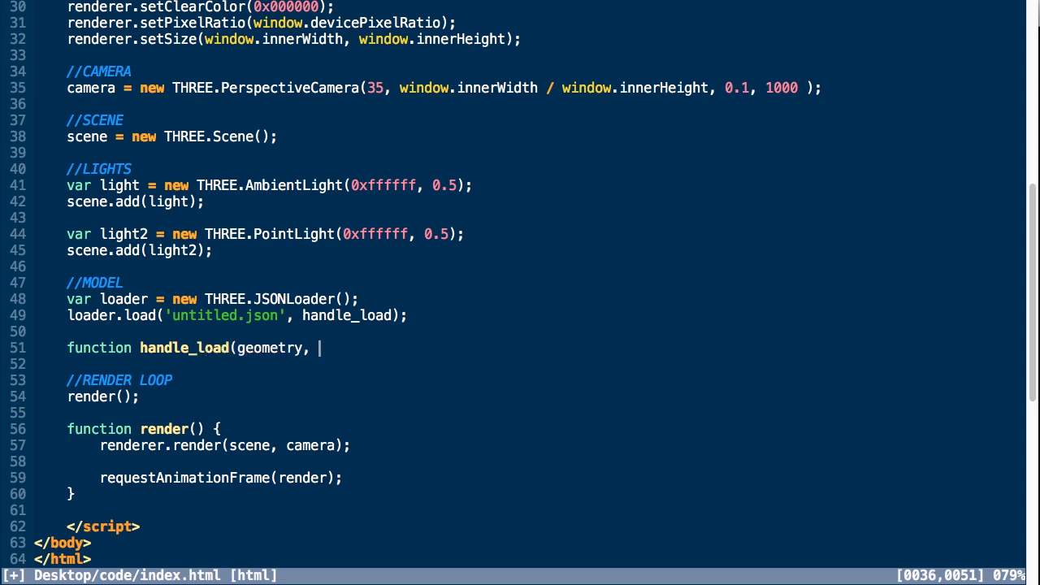
{"action": "type", "text": "materials) {"}
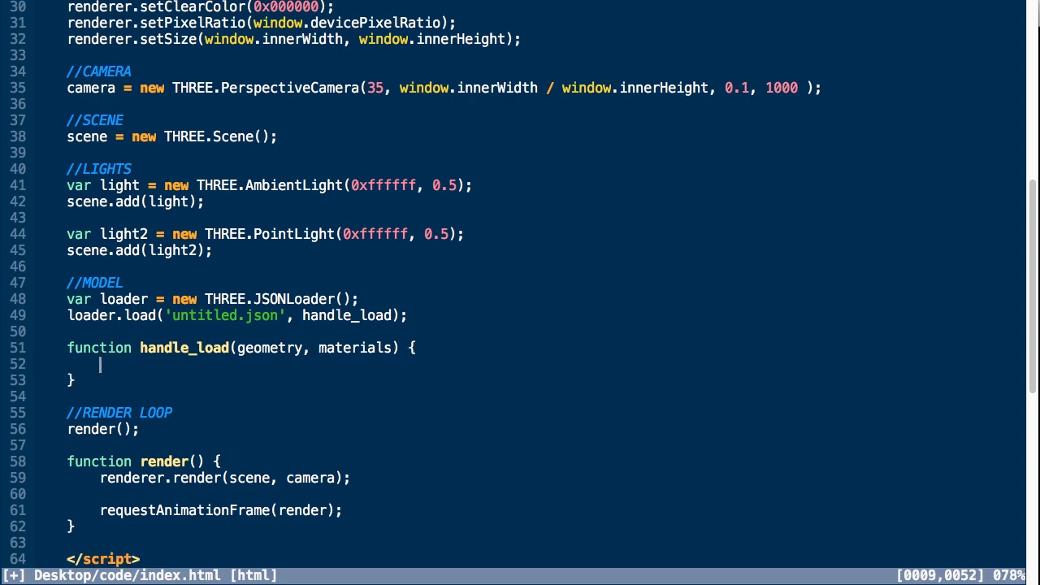
{"action": "type", "text": "var mesh = new TH"}
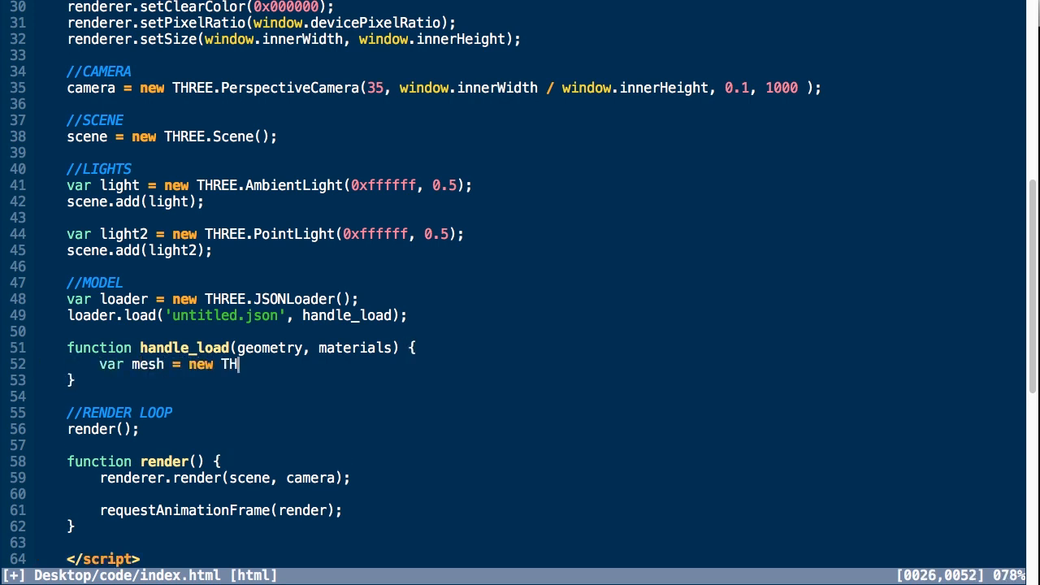
{"action": "type", "text": "REE.Mesh(geometry, materials);"}
{"action": "type", "text": "scene."}
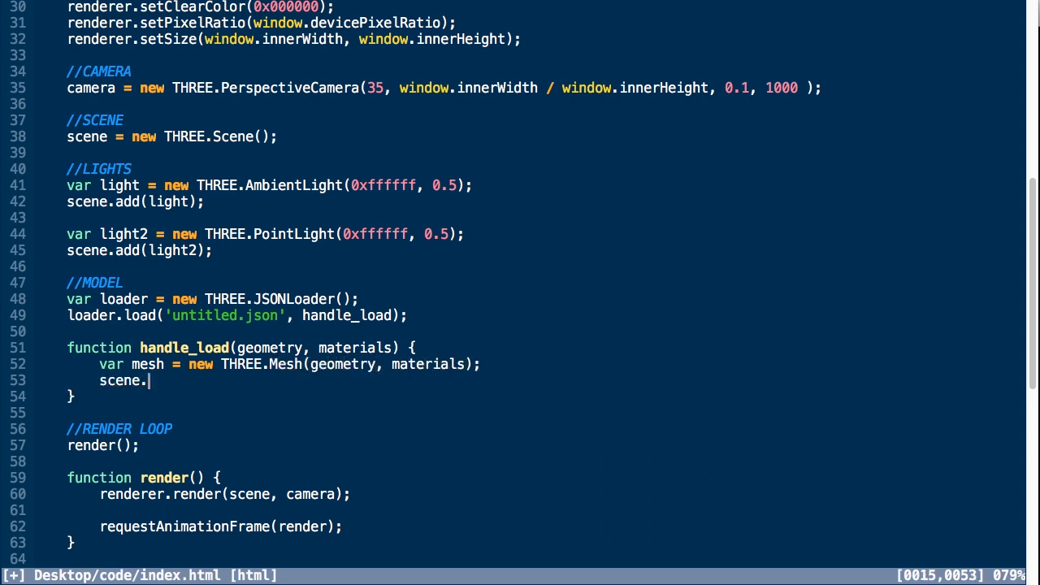
{"action": "type", "text": "add(mesh);"}
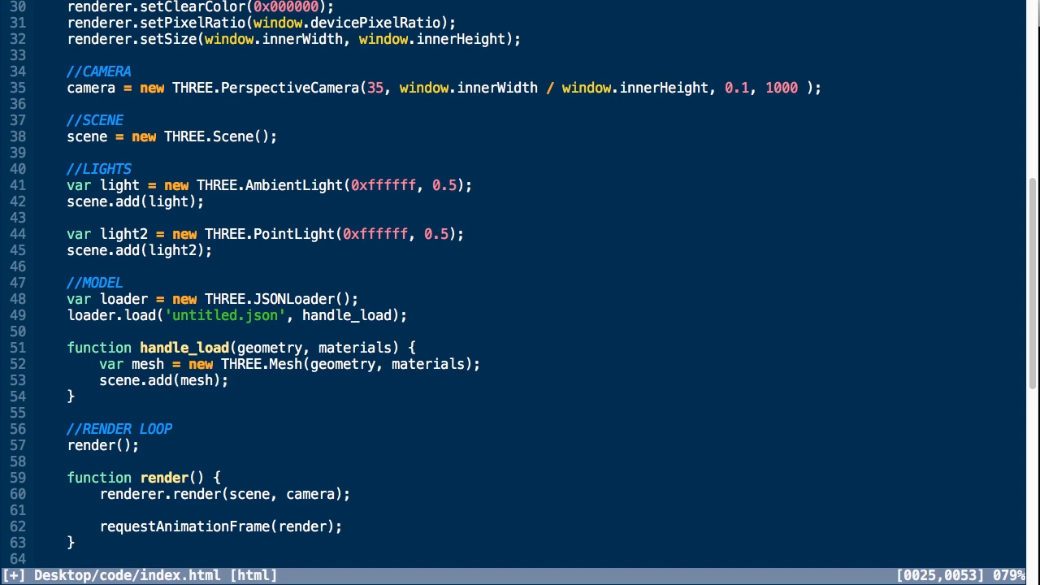
{"action": "type", "text": "mesh.posiit"}
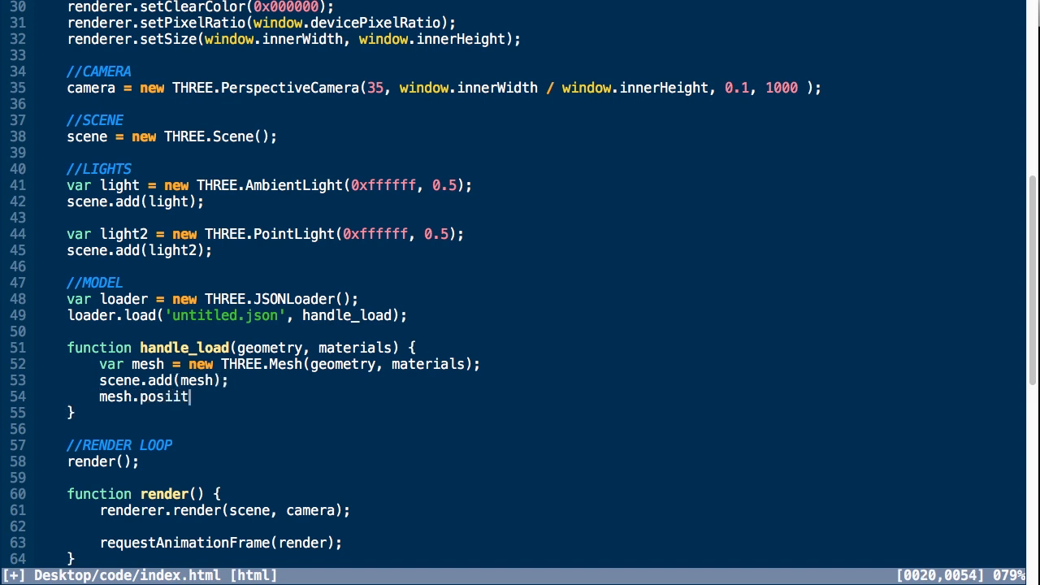
{"action": "type", "text": "ion.z = -"}
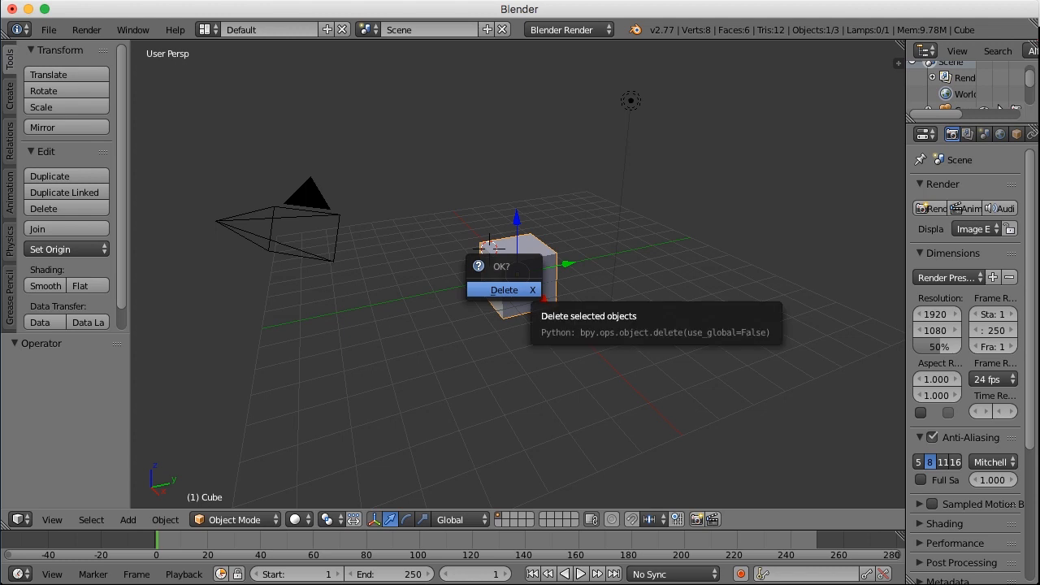
Delete the cube, add a Monkey mesh, and choose the Three.js (.json) export format
{"action": "left_click", "coordinate": [504, 289]}
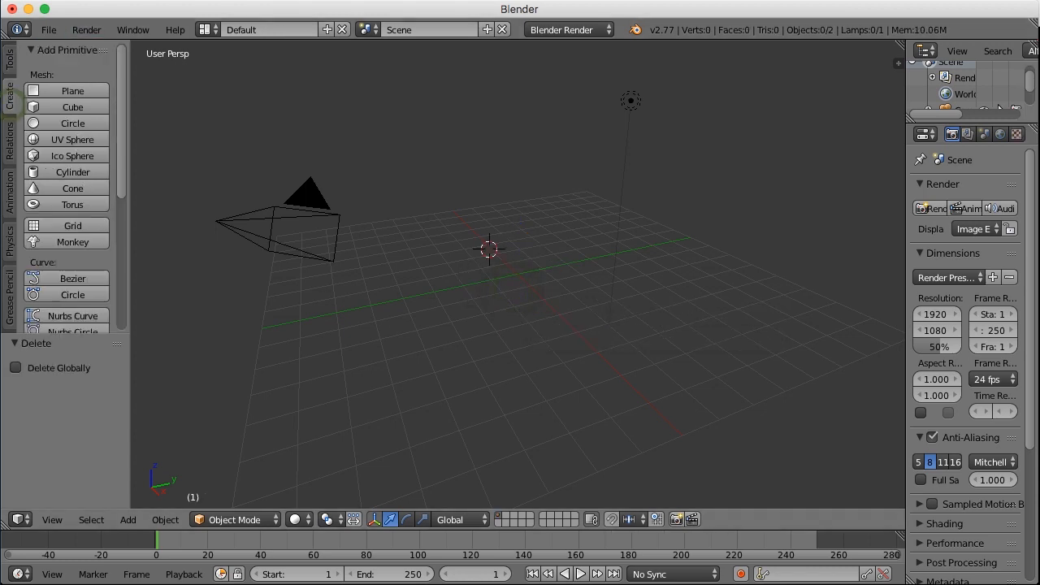
{"action": "left_click", "coordinate": [72, 241]}
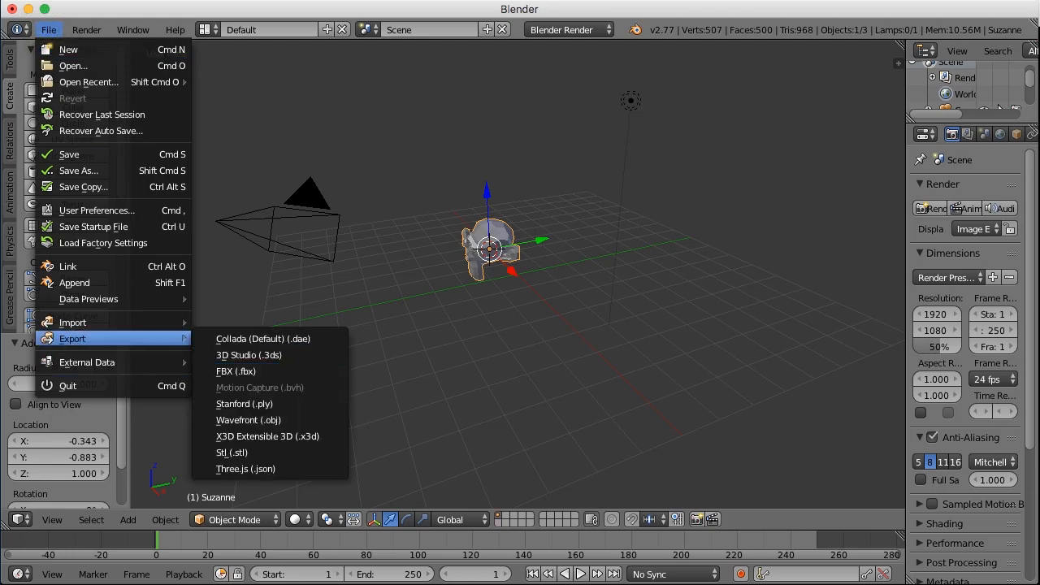
{"action": "left_click", "coordinate": [246, 468]}
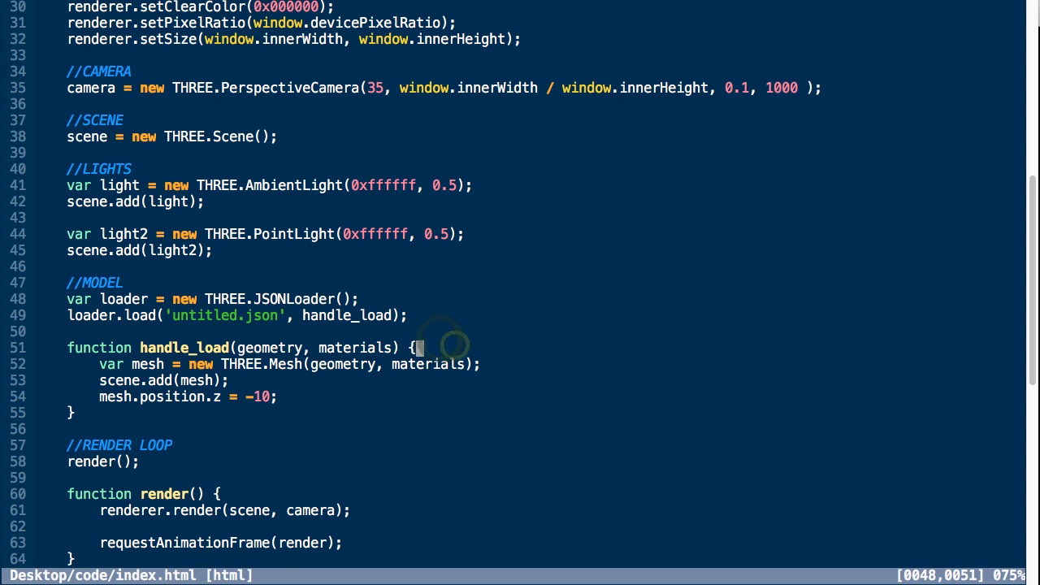
Declare var material = new THREE.MeshNormalMaterial() for the loaded mesh
{"action": "type", "text": "var material = new THREE"}
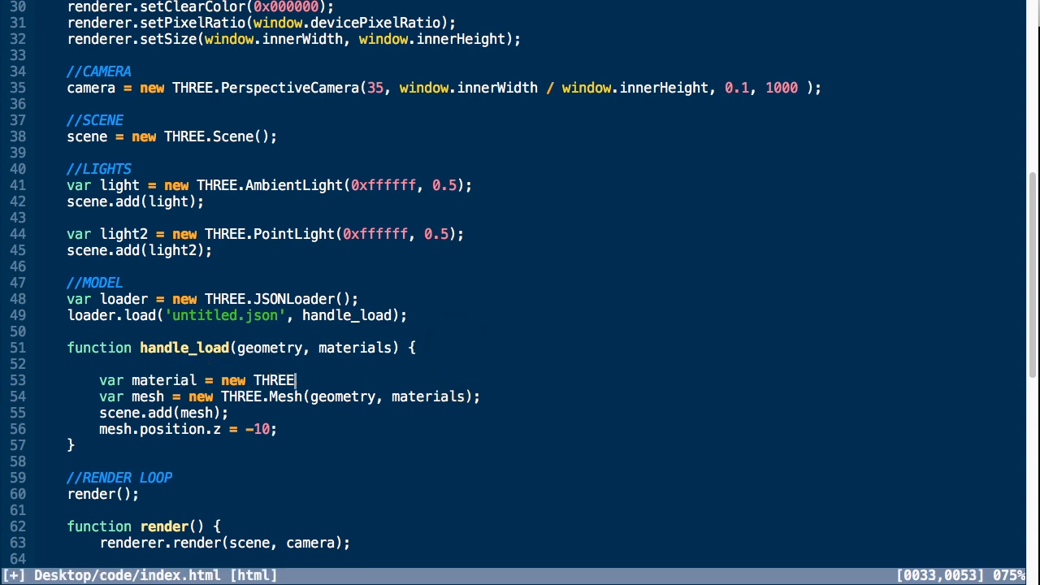
{"action": "type", "text": ".MeshNormalMat"}
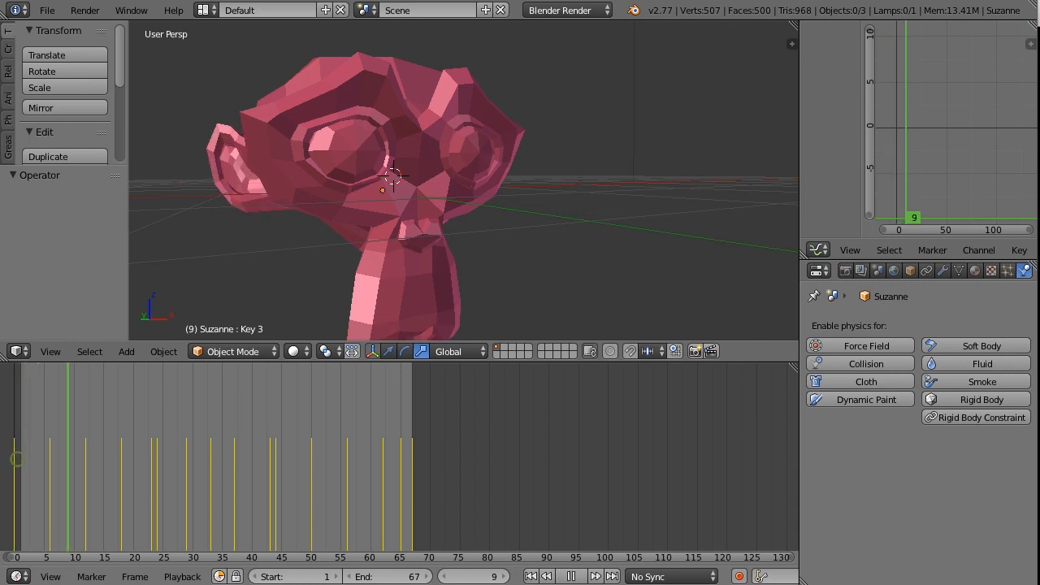
{"action": "left_click", "coordinate": [426, 458]}
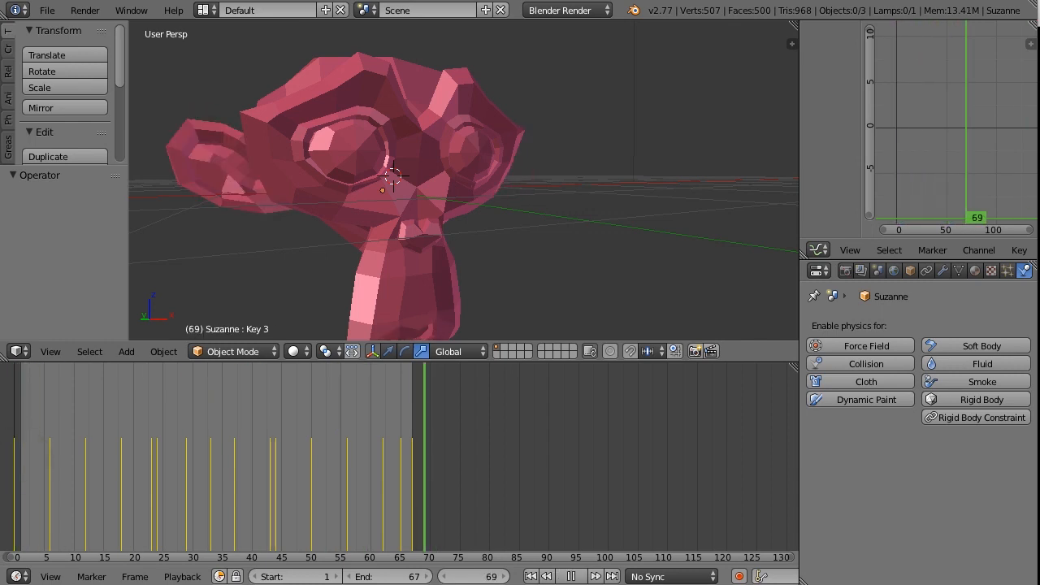
{"action": "left_click", "coordinate": [546, 575]}
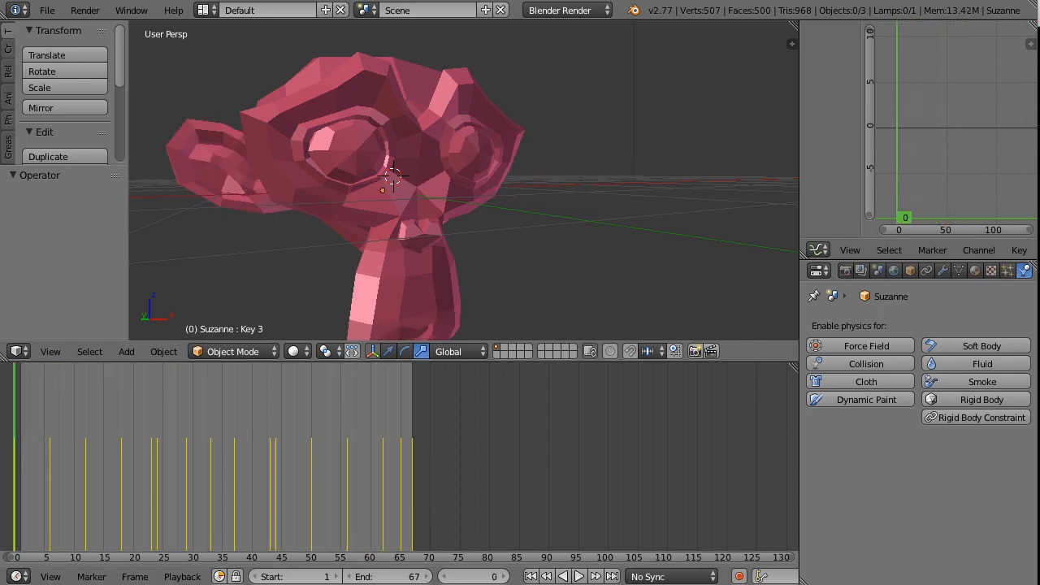
{"action": "left_click", "coordinate": [579, 575]}
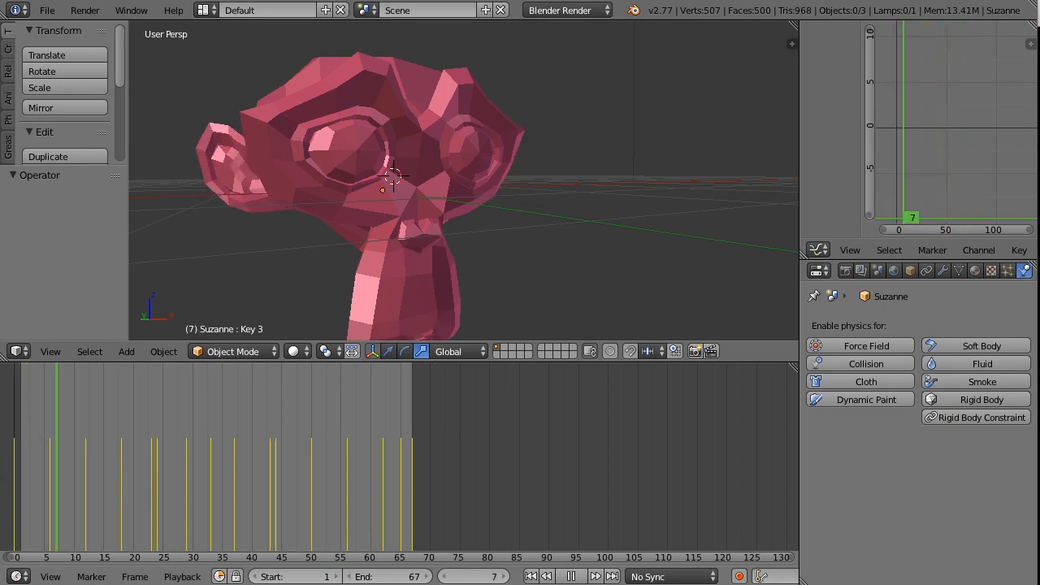
{"action": "left_click", "coordinate": [208, 456]}
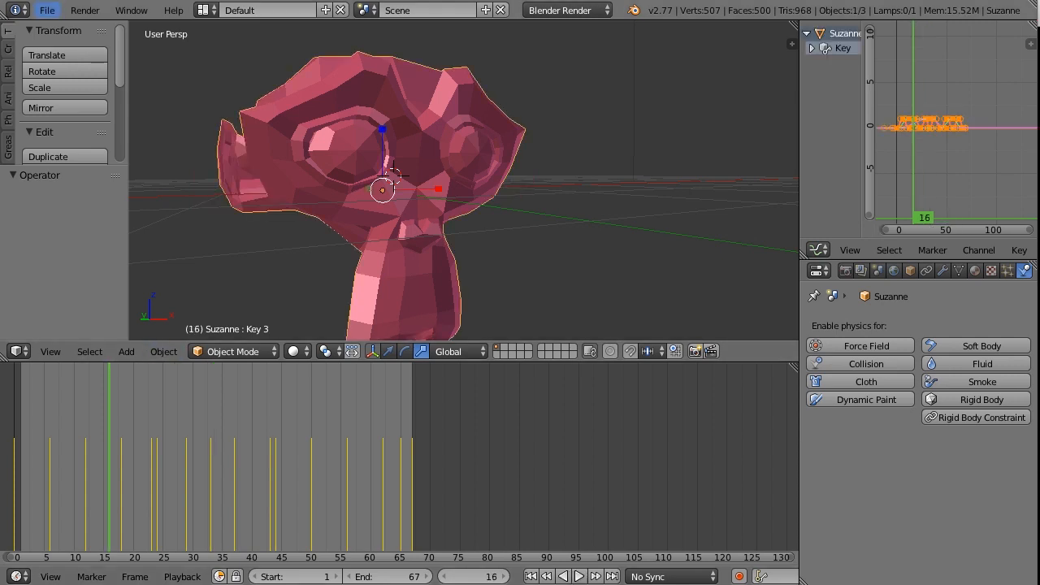
Export via File > Export > Three.js with Morph and Embed animation enabled as monkey_animated.json
{"action": "left_click", "coordinate": [48, 10]}
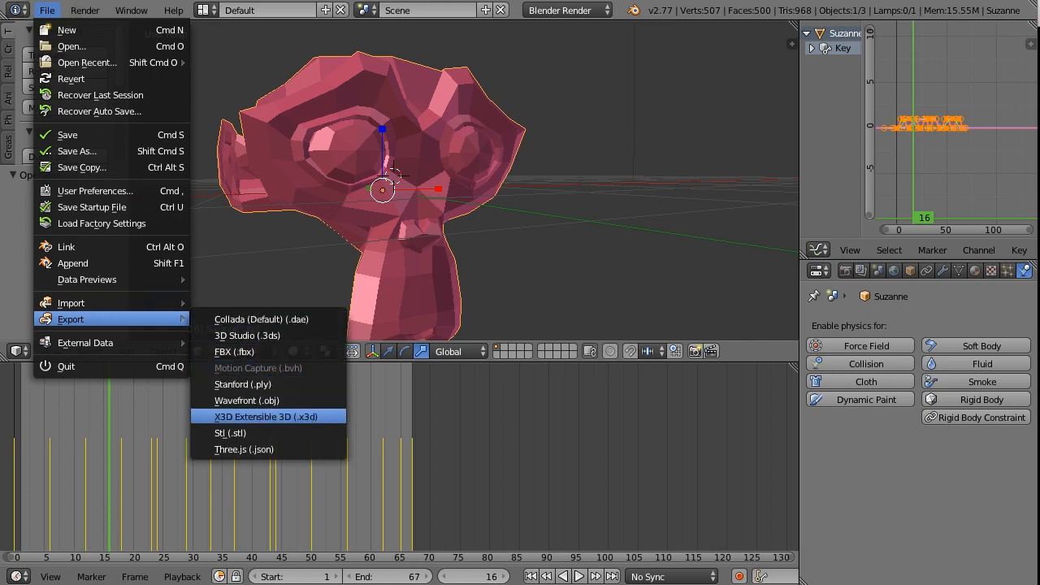
{"action": "left_click", "coordinate": [243, 449]}
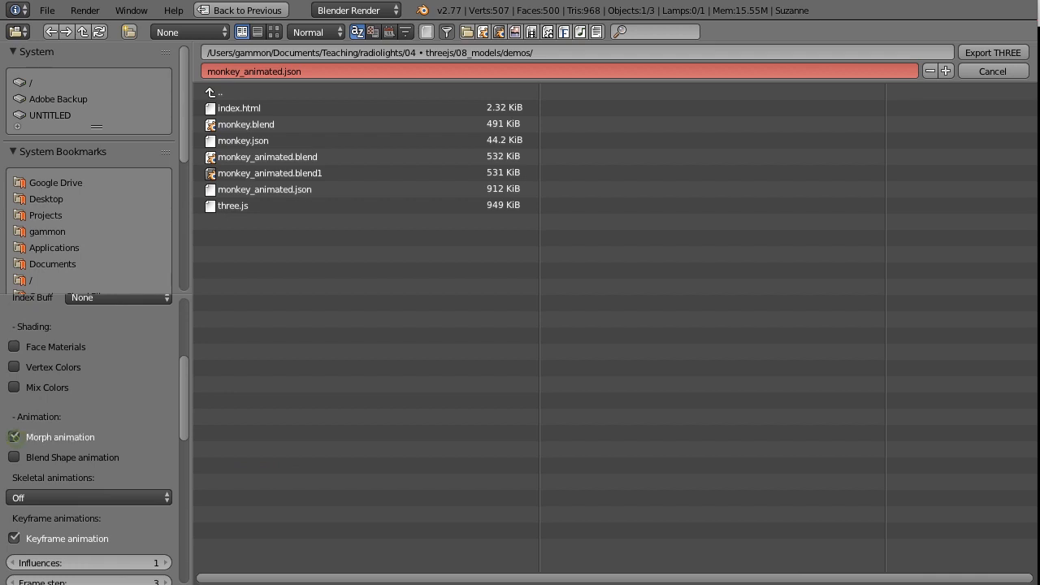
{"action": "scroll", "scroll_direction": "down", "scroll_amount": 3}
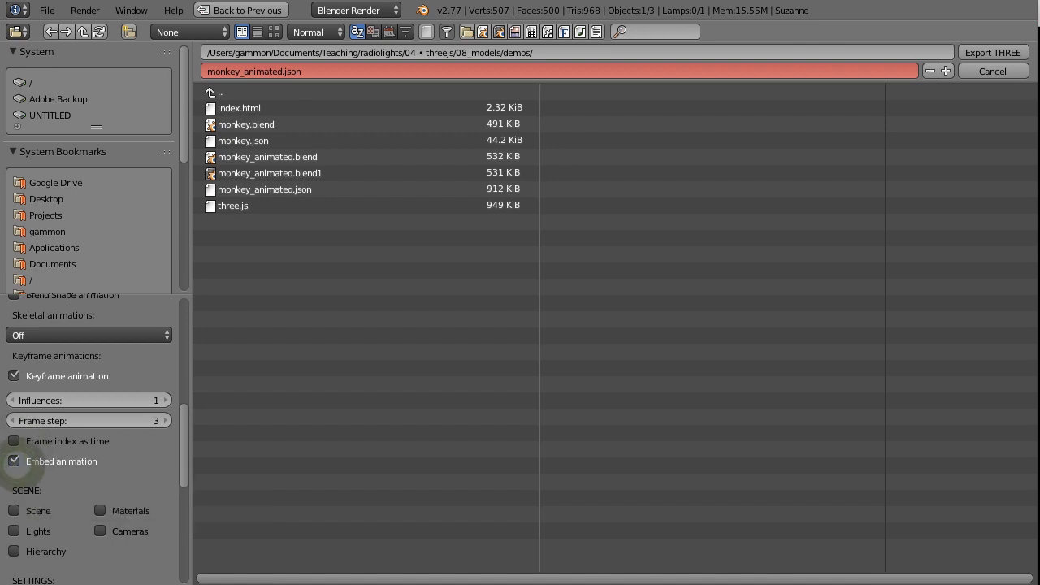
{"action": "mouse_move", "coordinate": [61, 462]}
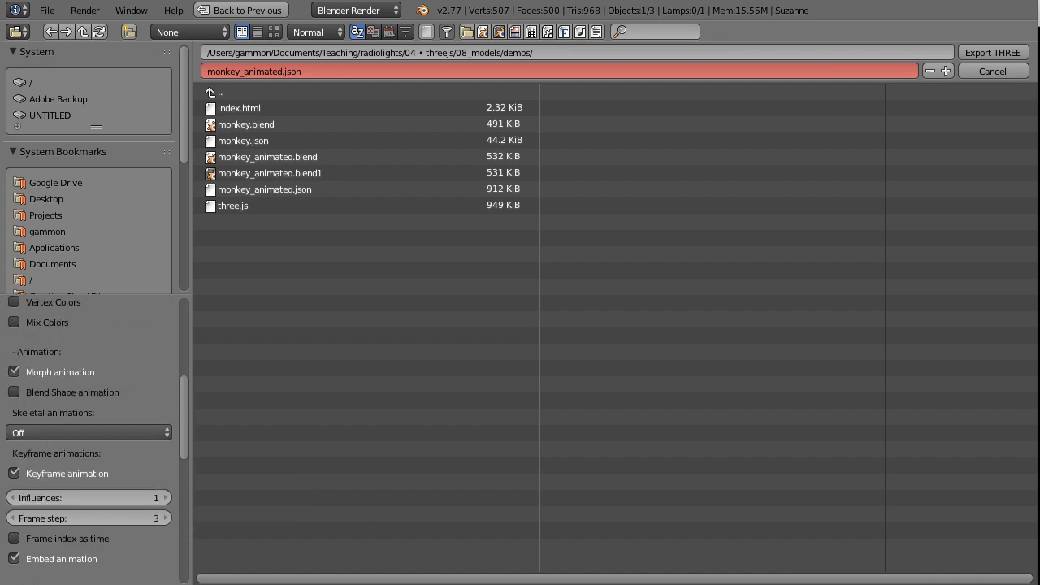
{"action": "left_click", "coordinate": [46, 198]}
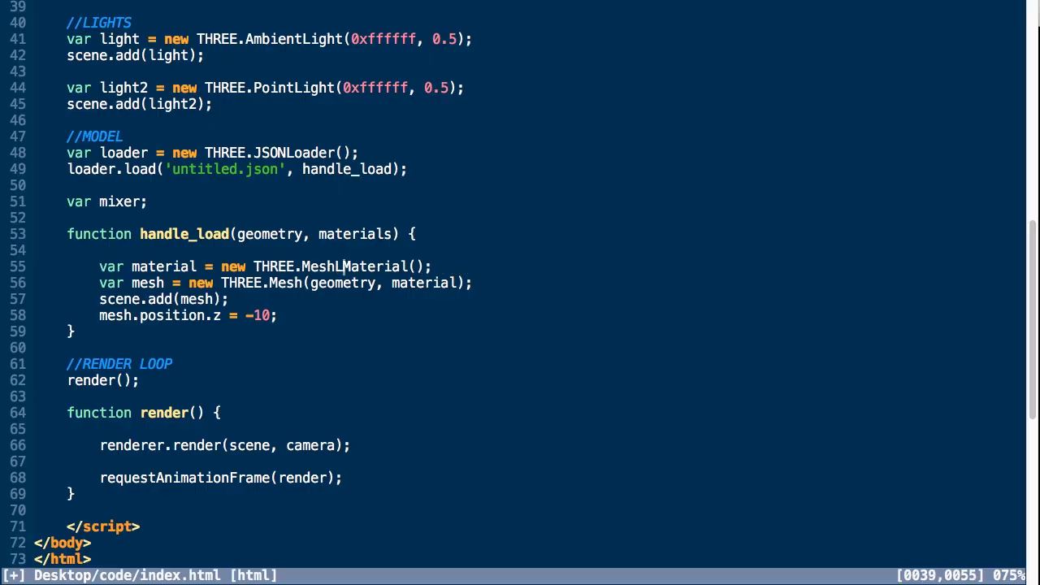
Use a Lambert material with morphTargets: true and create a THREE.AnimationMixer for the mesh
{"action": "type", "text": "ambert"}
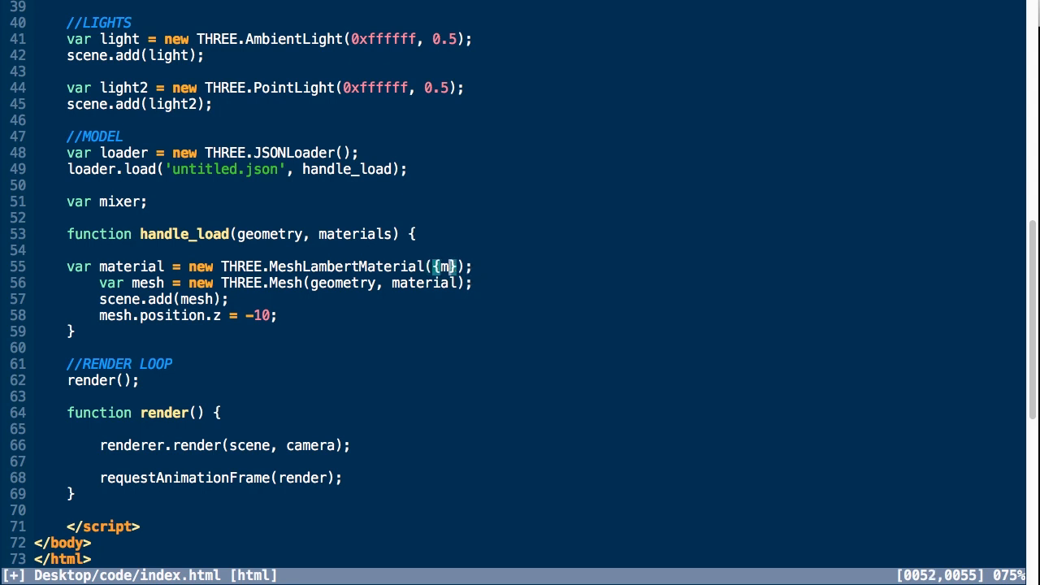
{"action": "type", "text": "morphTarget"}
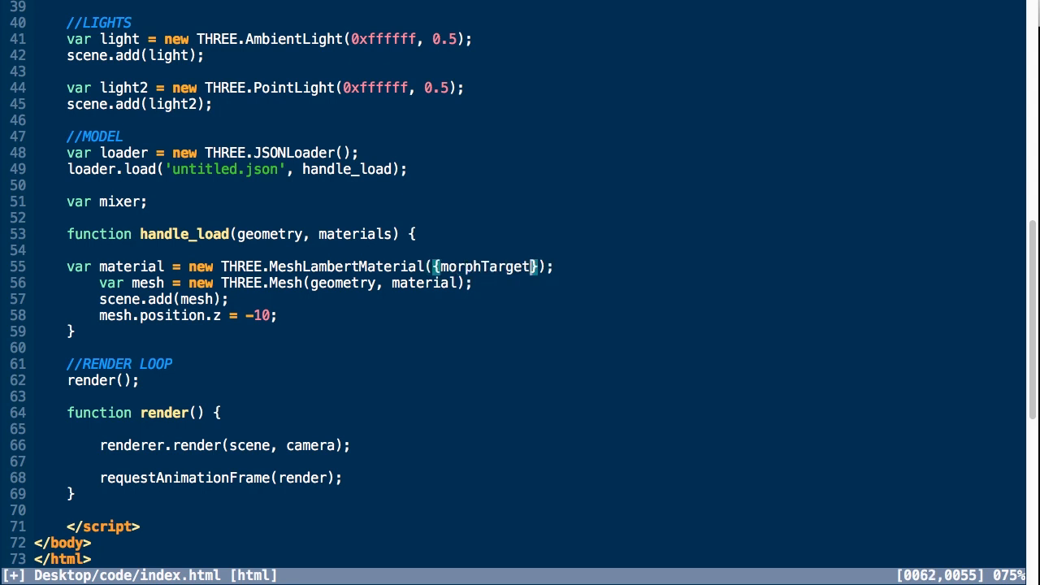
{"action": "type", "text": "s: true"}
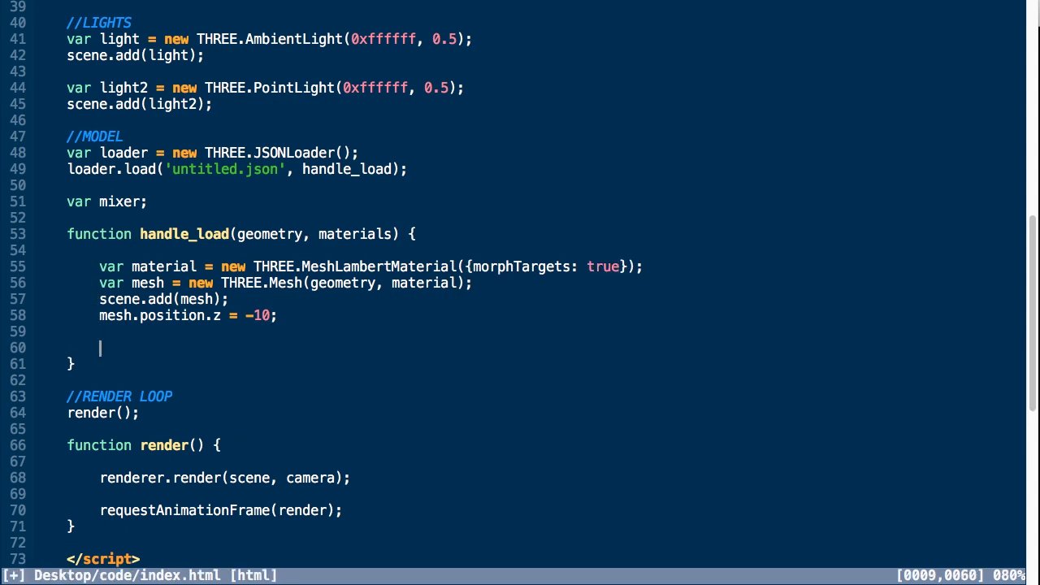
{"action": "type", "text": "mixer ="}
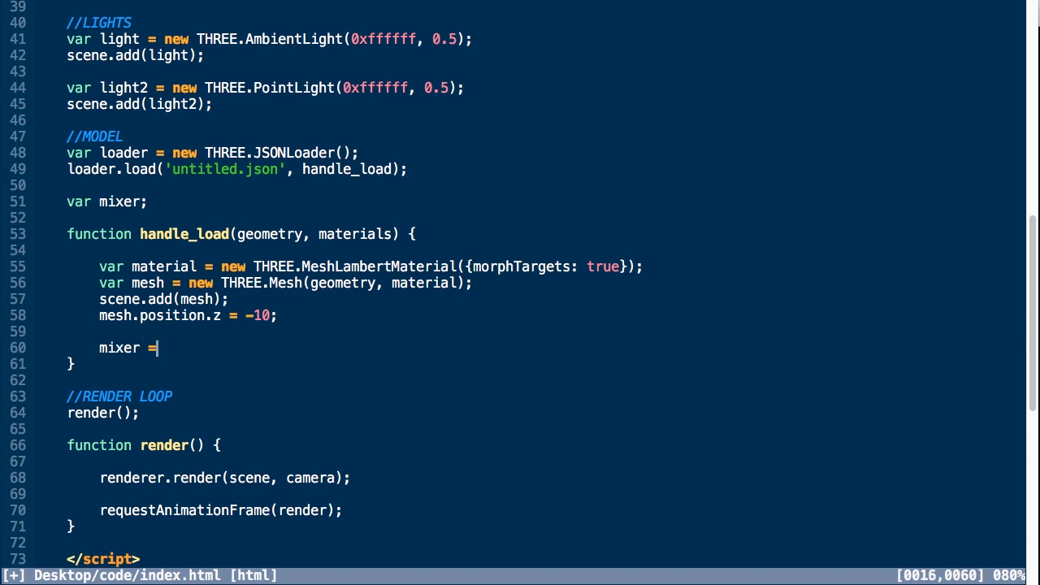
{"action": "type", "text": "new THREE."}
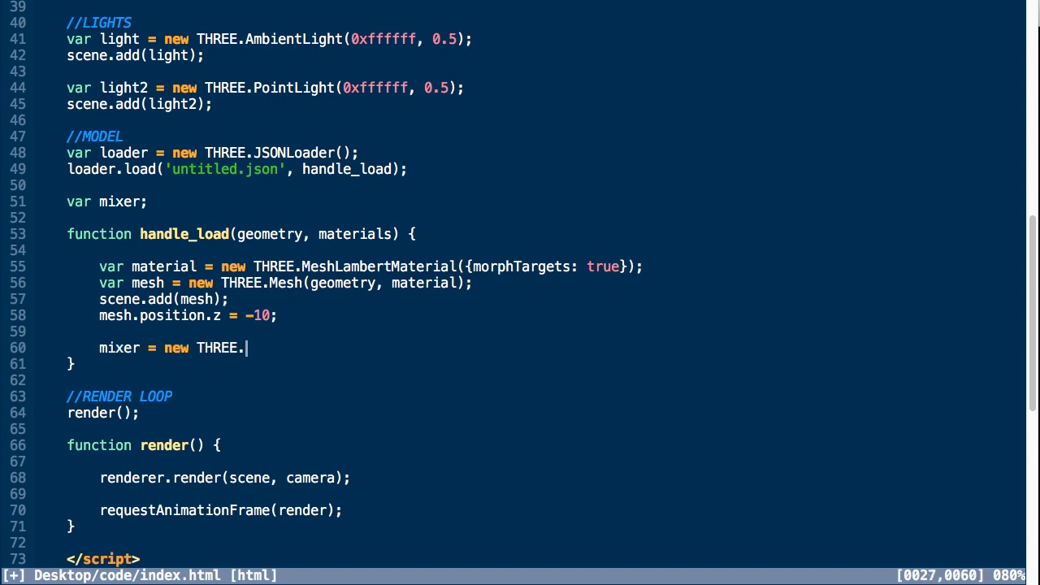
{"action": "type", "text": "AnimationMixer"}
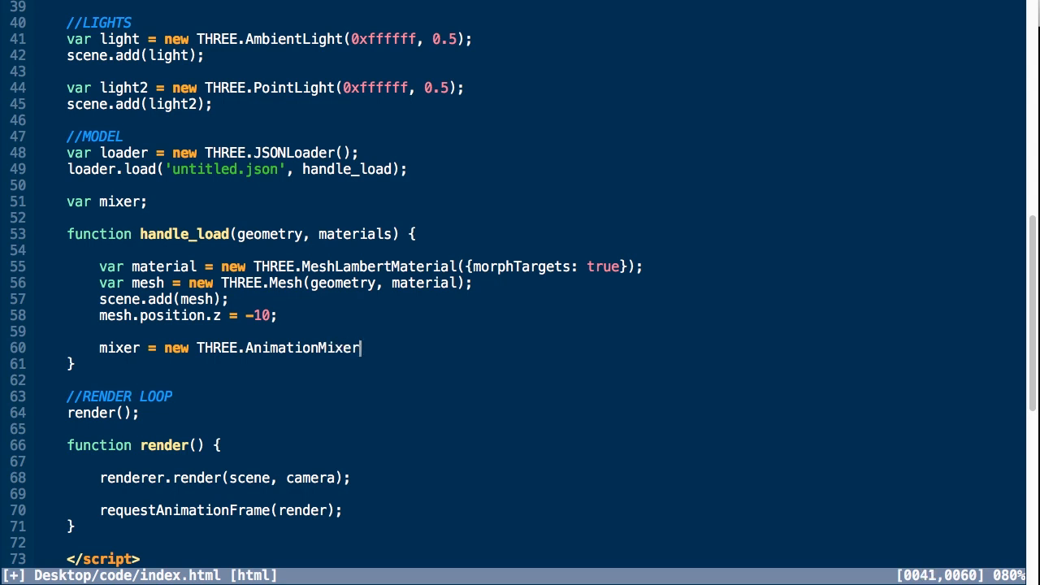
{"action": "type", "text": "(mesh);"}
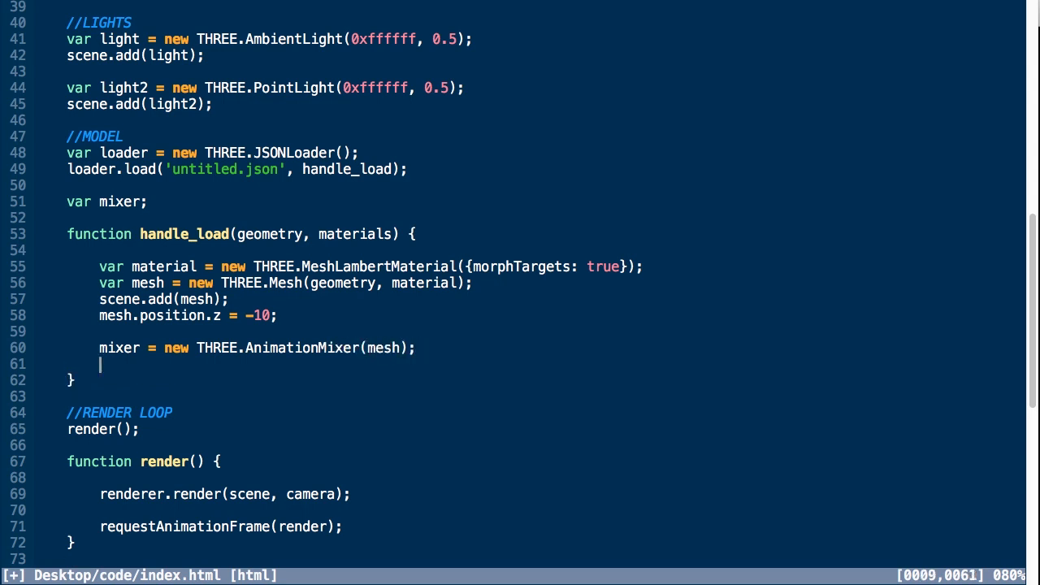
Build clip 'talk' with AnimationClip.CreateFromMorphTargetSequence from geometry.morphTargets at 30 fps
{"action": "type", "text": "var clip ="}
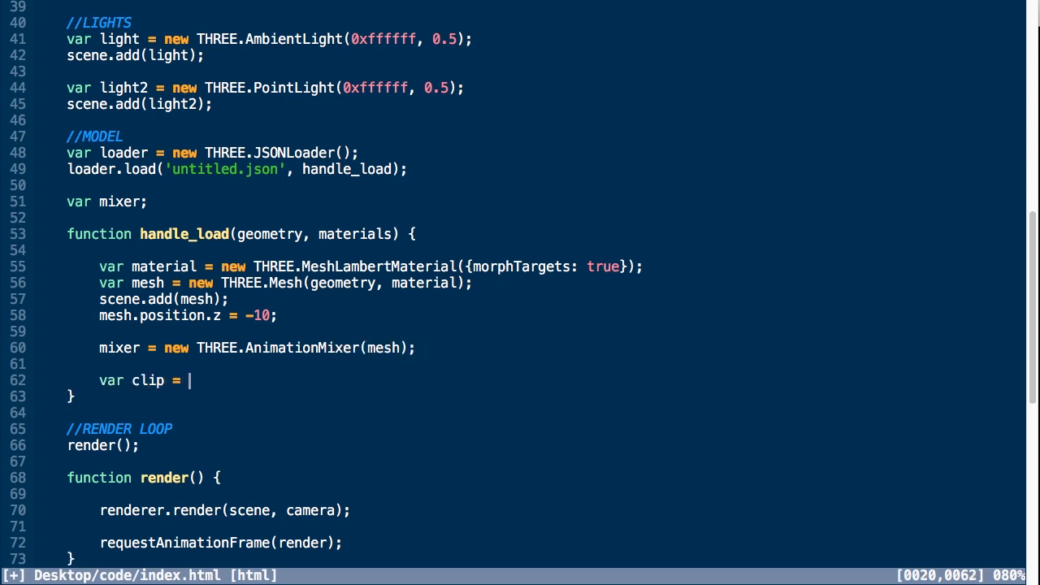
{"action": "type", "text": "n"}
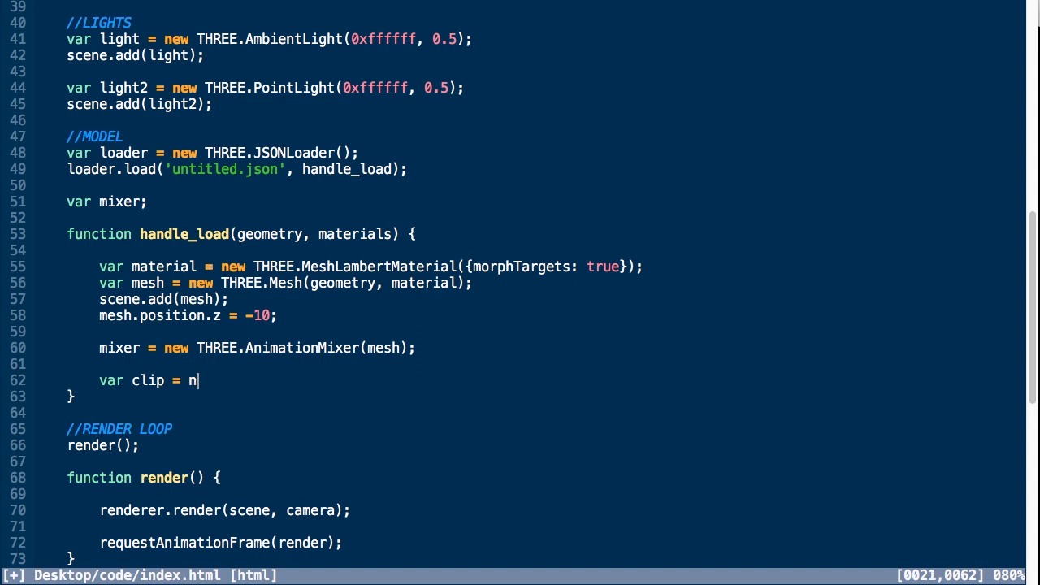
{"action": "key", "text": "backspace"}
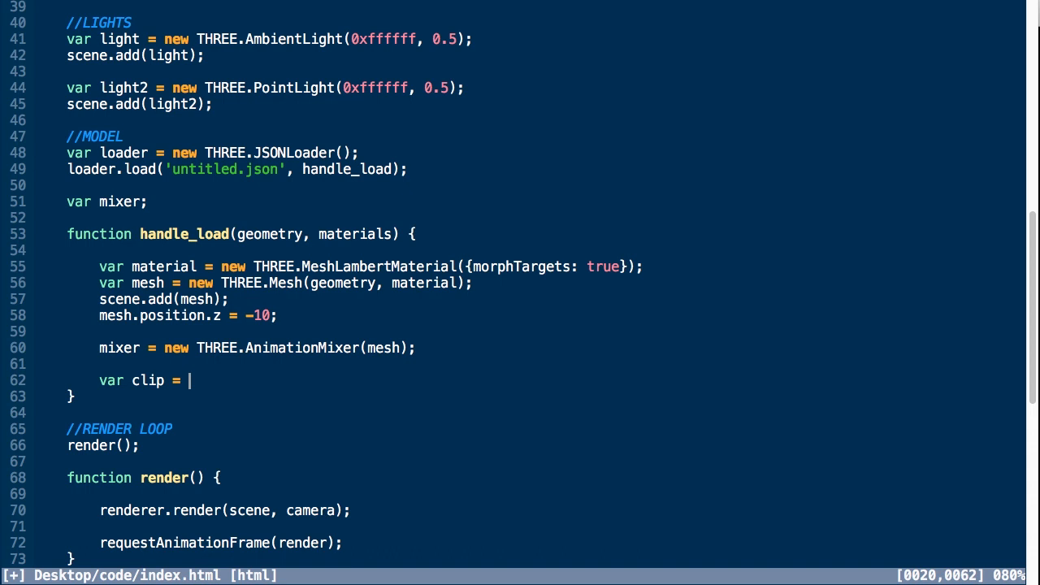
{"action": "type", "text": "THREE."}
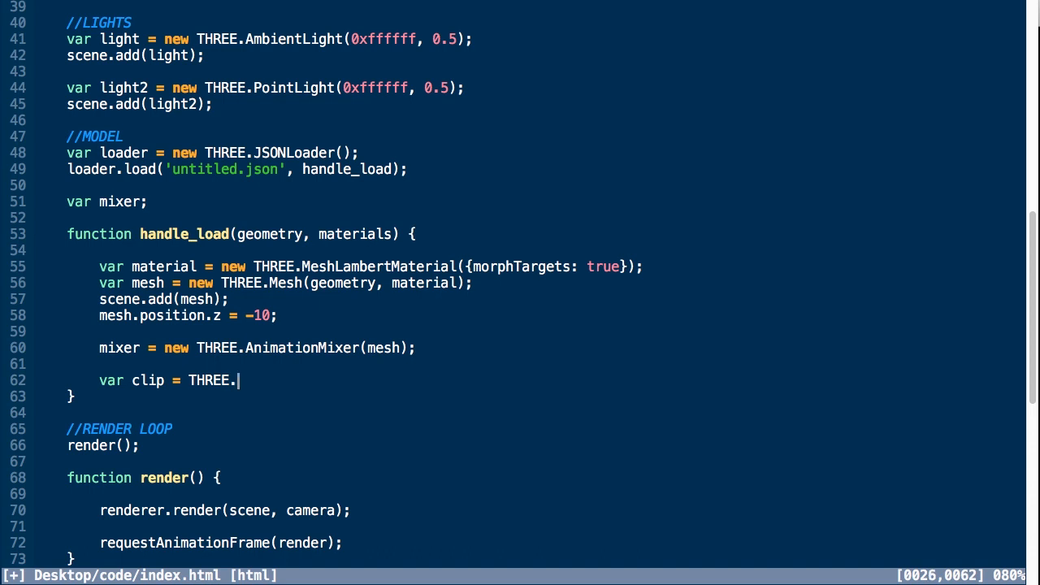
{"action": "type", "text": "AnimationCli"}
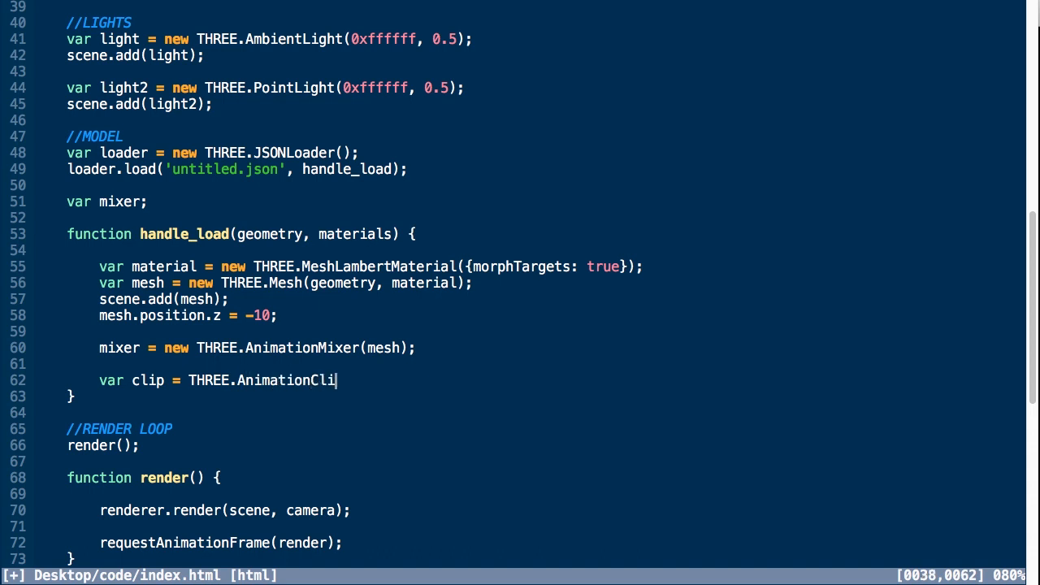
{"action": "type", "text": "p.Create"}
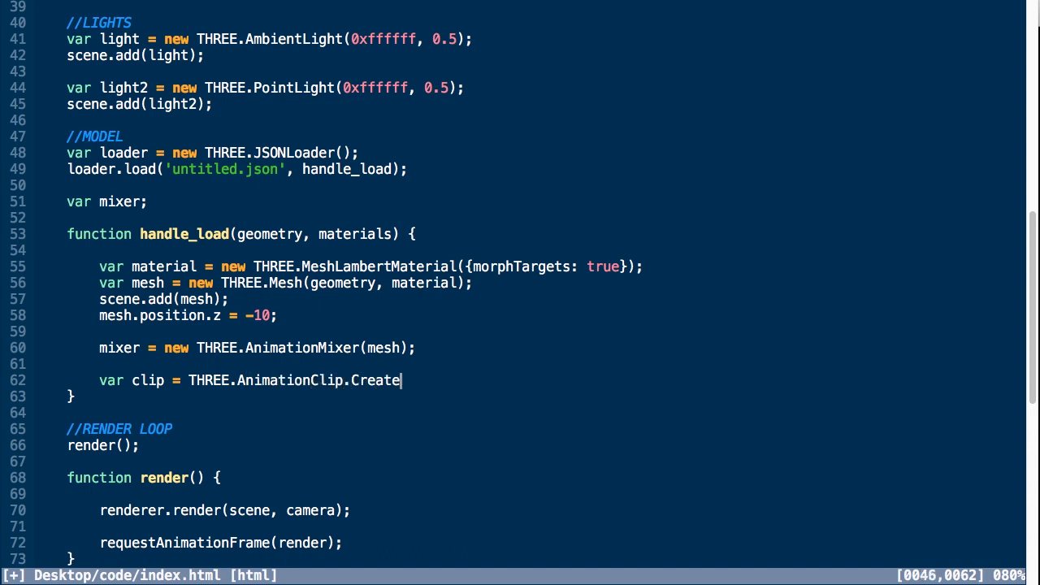
{"action": "type", "text": "FromMor"}
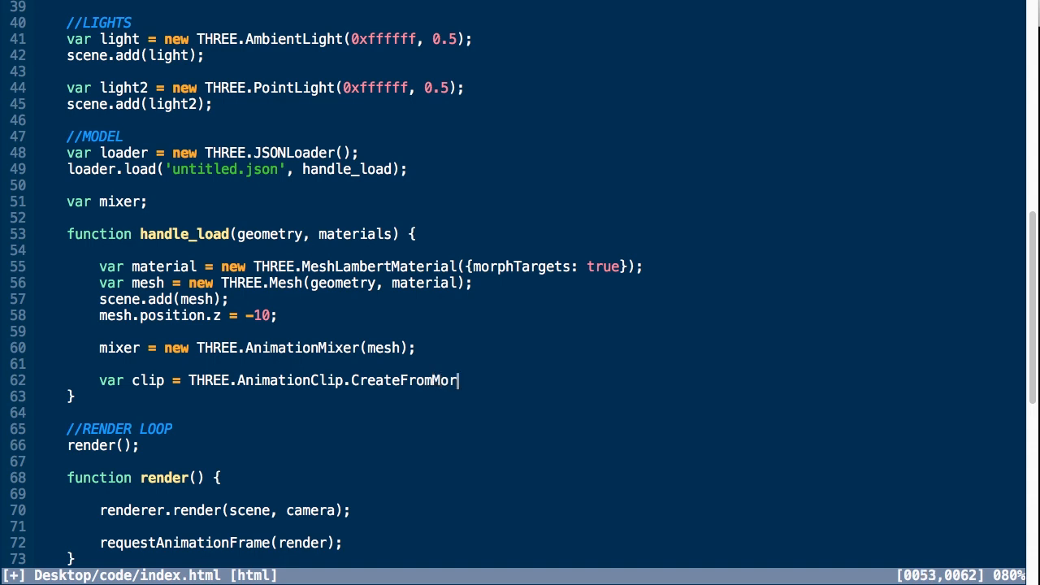
{"action": "type", "text": "phTargetS"}
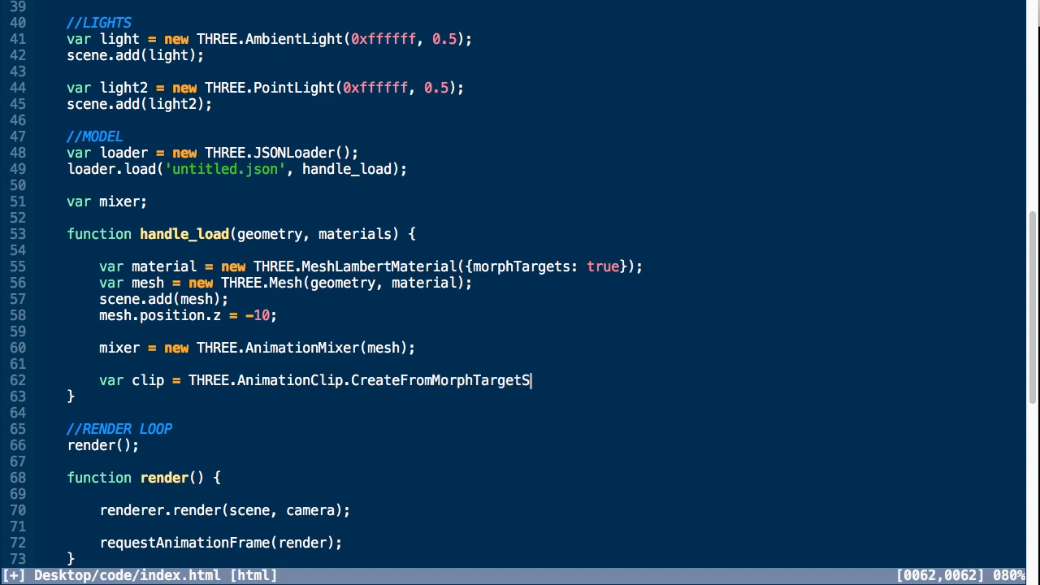
{"action": "type", "text": "equence('"}
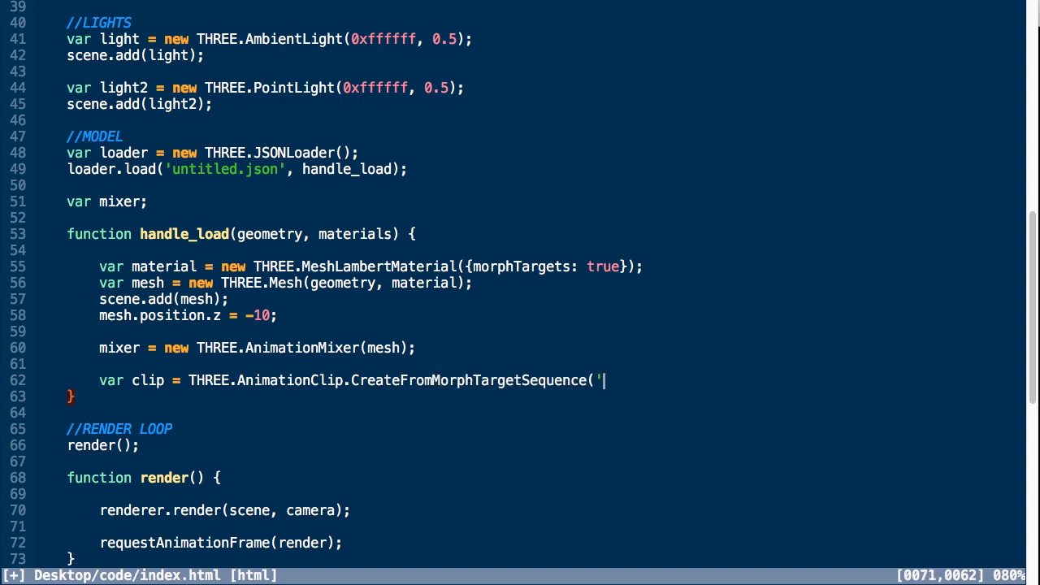
{"action": "type", "text": "talk', g"}
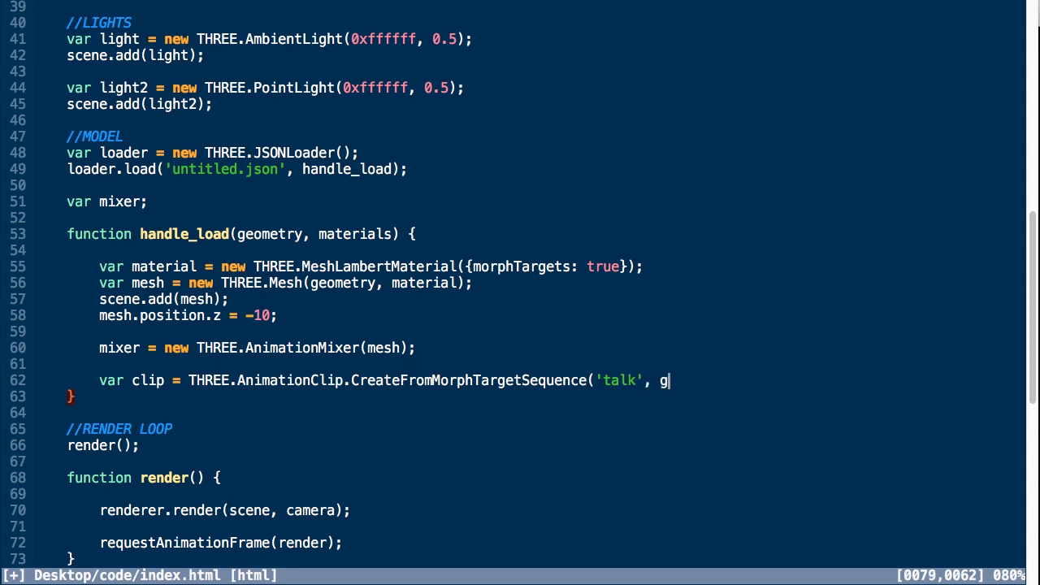
{"action": "type", "text": "eometry.mo"}
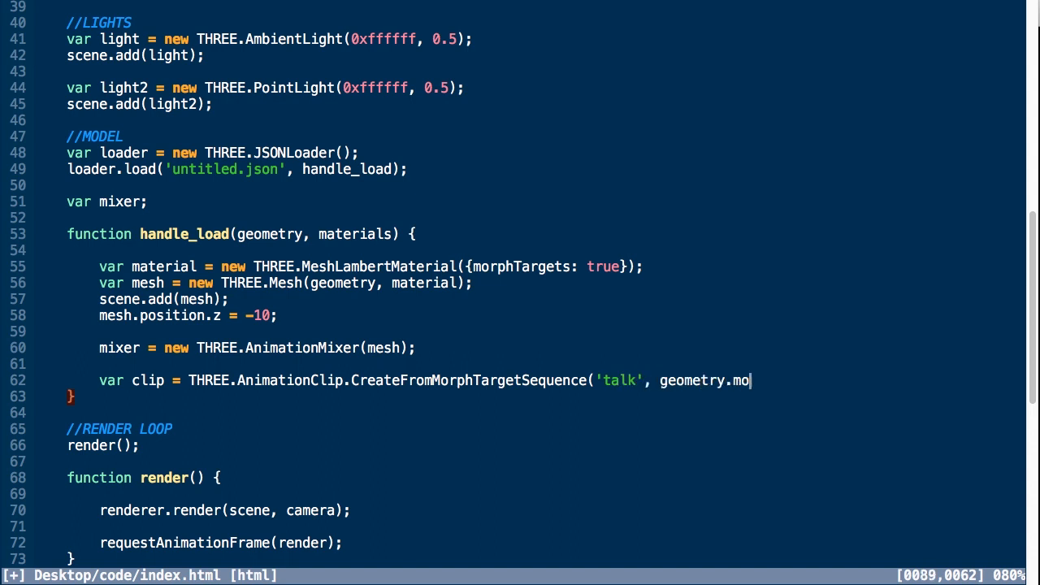
{"action": "type", "text": "rphTargets"}
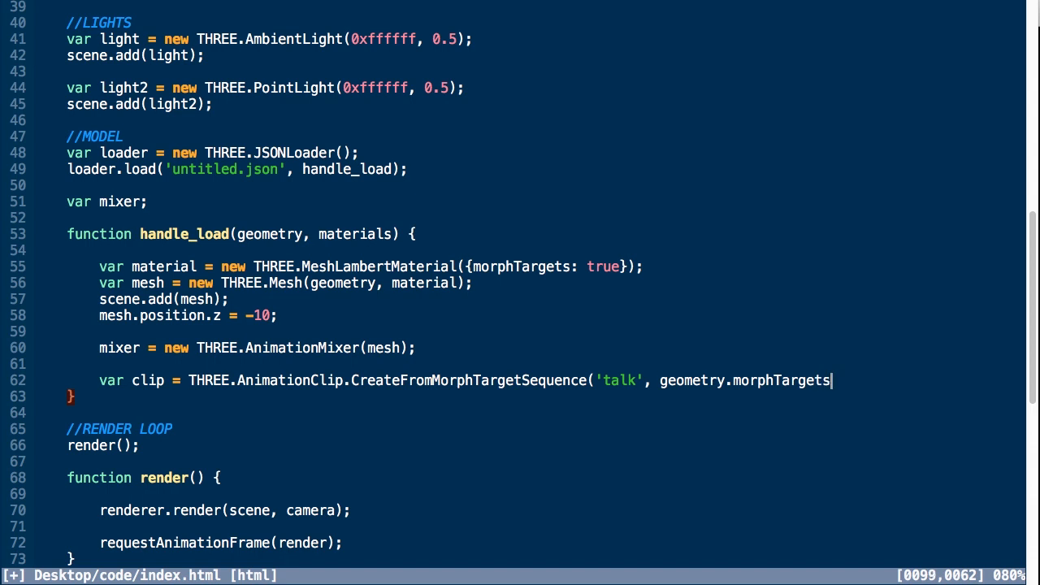
{"action": "type", "text": ", 30)"}
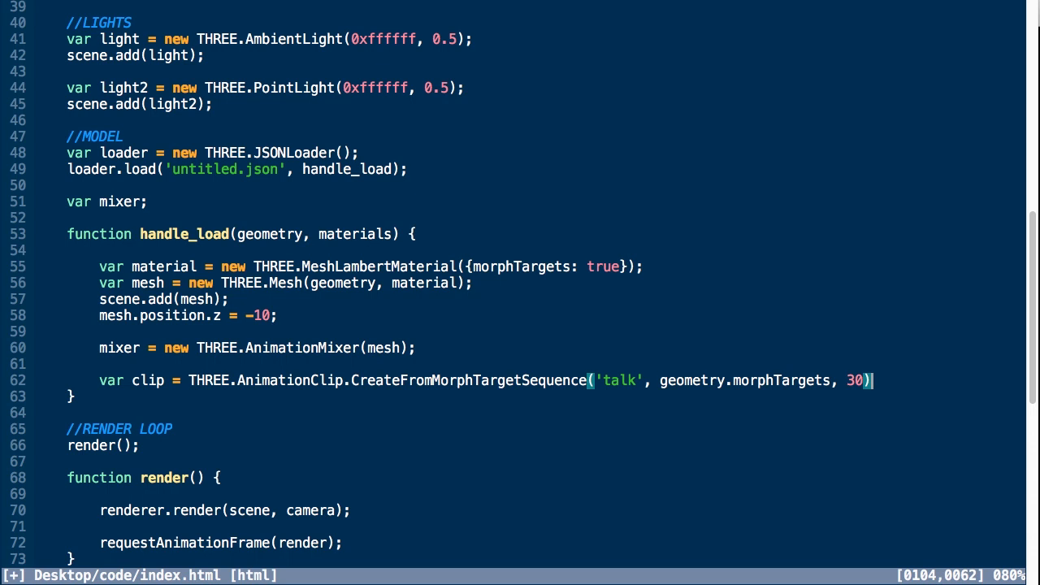
Play the clip through mixer.clipAction(clip).setDuration(1).play()
{"action": "type", "text": "mixer"}
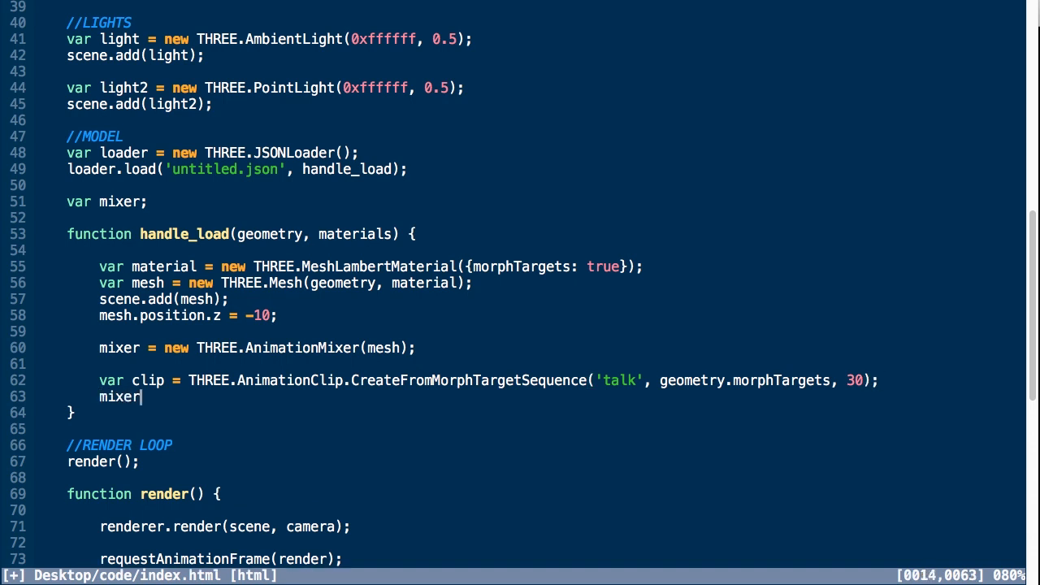
{"action": "type", "text": ".clipAction("}
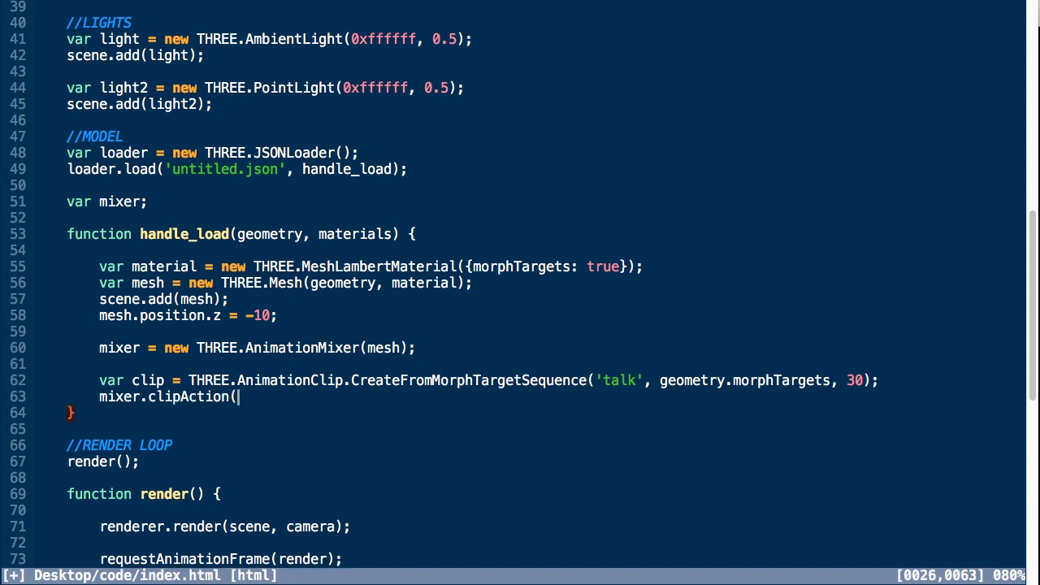
{"action": "type", "text": "clip)"}
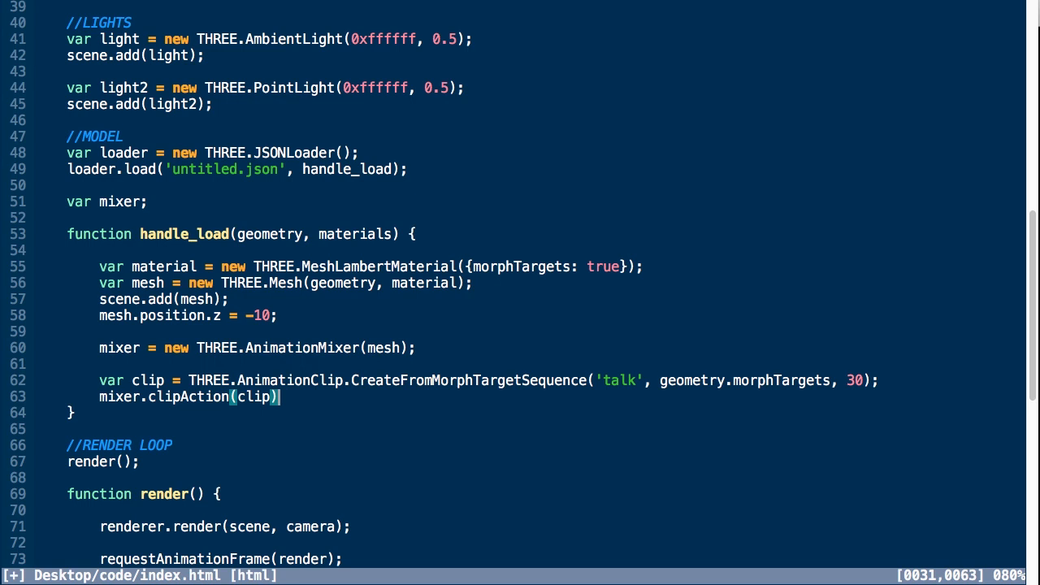
{"action": "type", "text": "."}
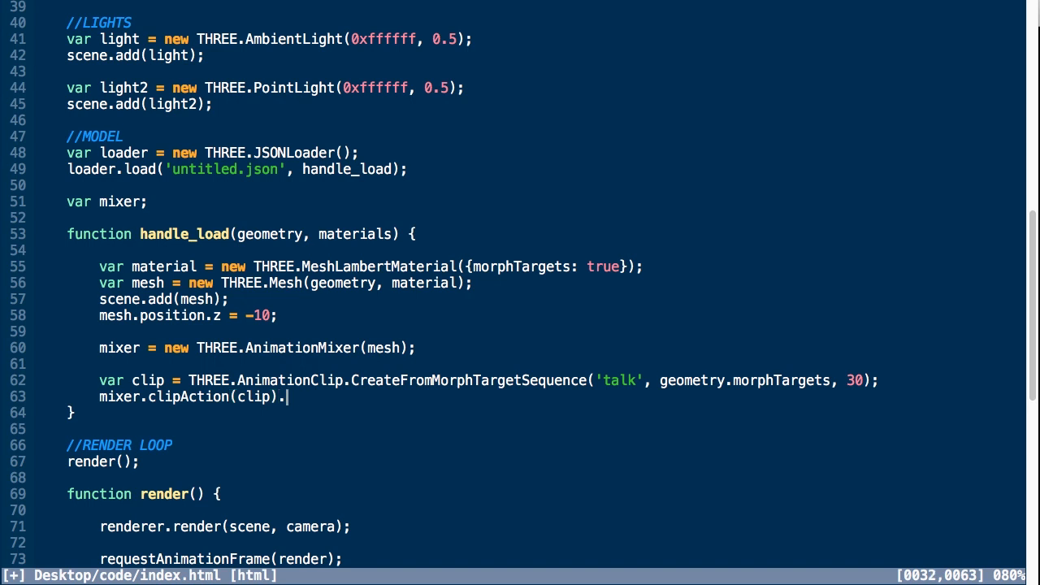
{"action": "type", "text": ".setDuration(1"}
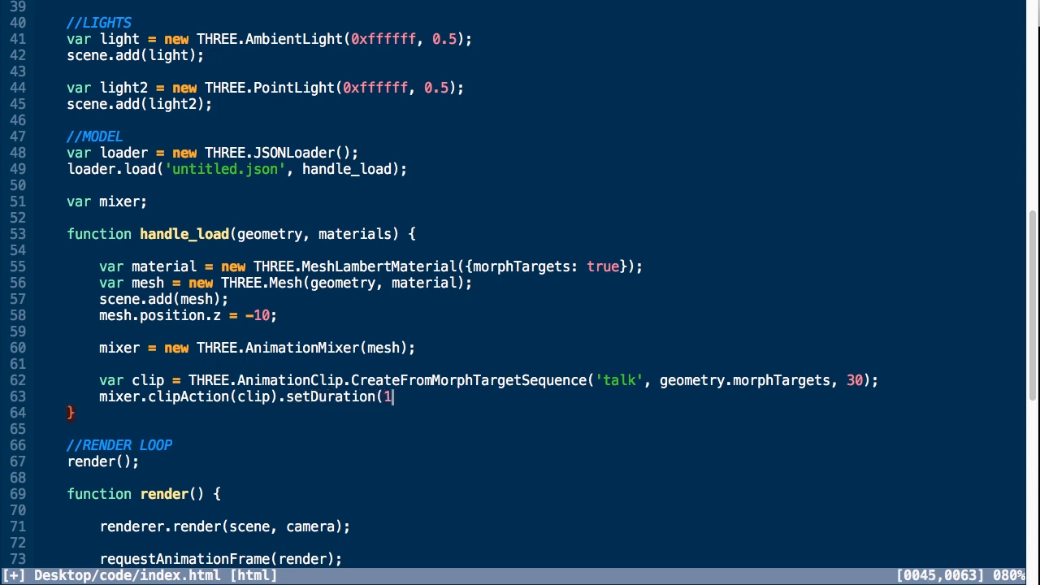
{"action": "type", "text": ").play();"}
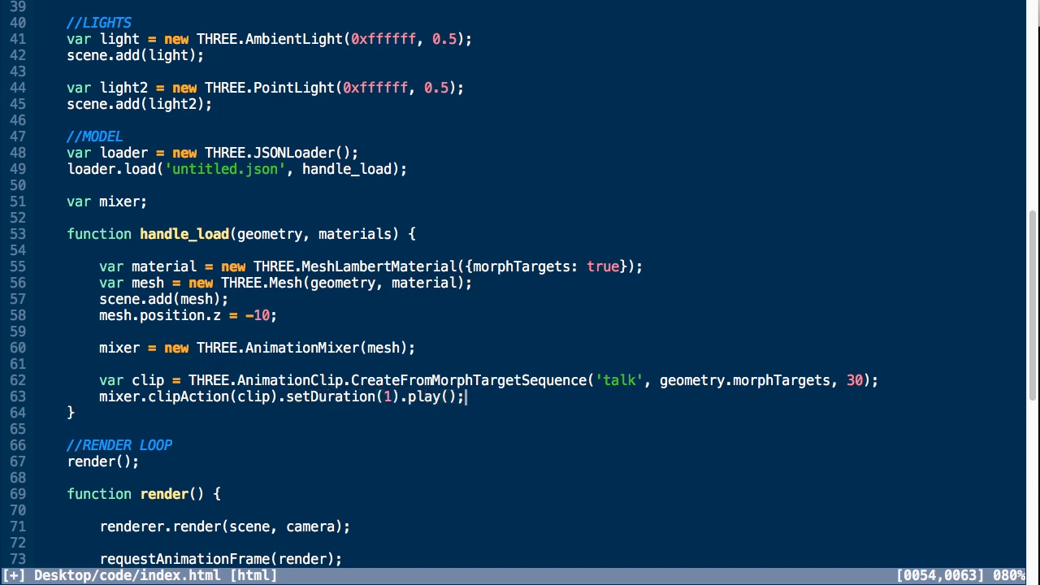
{"action": "scroll", "scroll_direction": "down", "scroll_amount": 3}
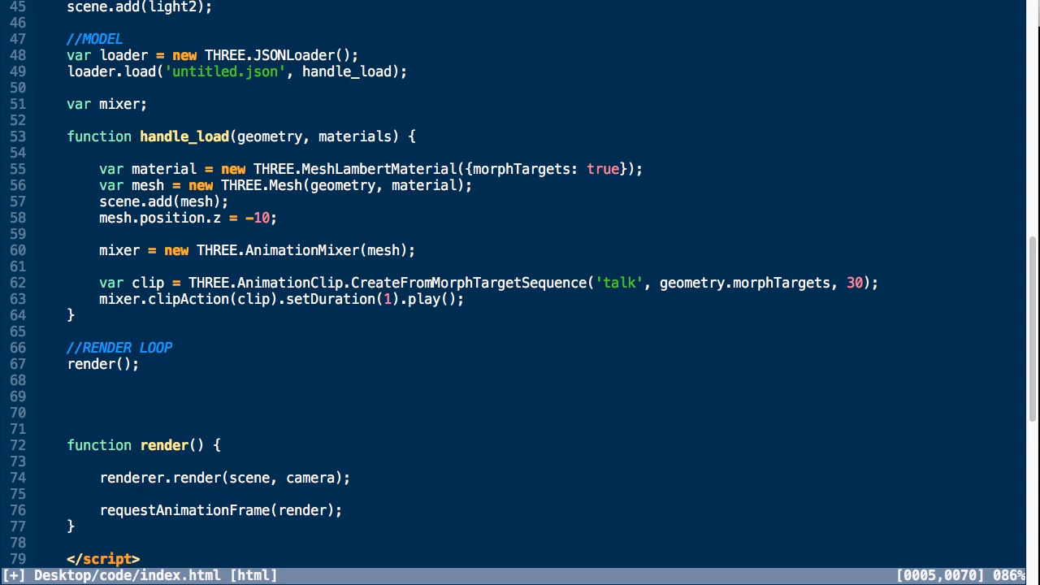
Add var prevTime = Date.now() and, inside render's if (mixer) block, var time = Date.now()
{"action": "type", "text": "v"}
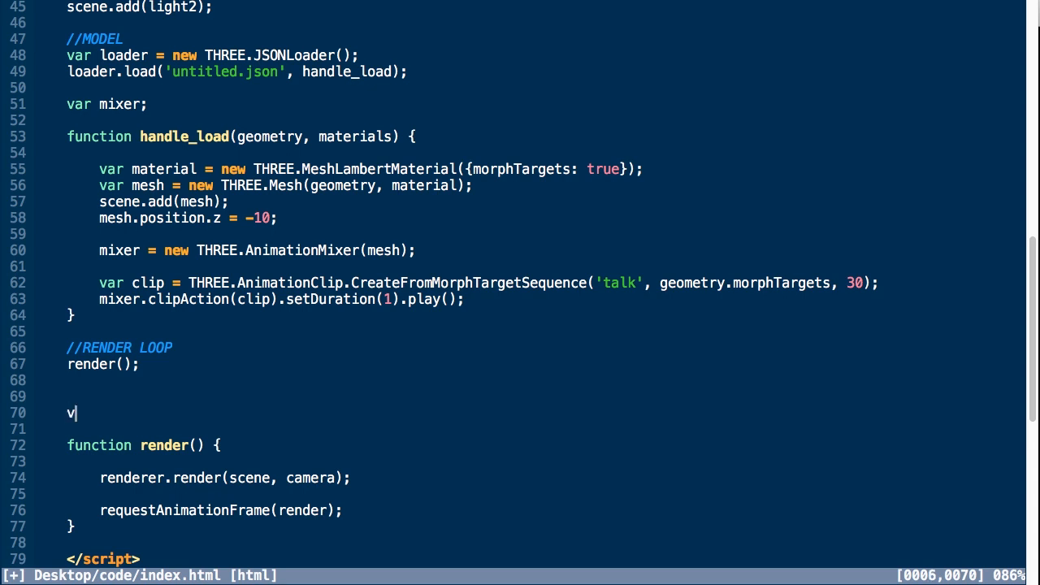
{"action": "type", "text": "ar prevTime = Dat"}
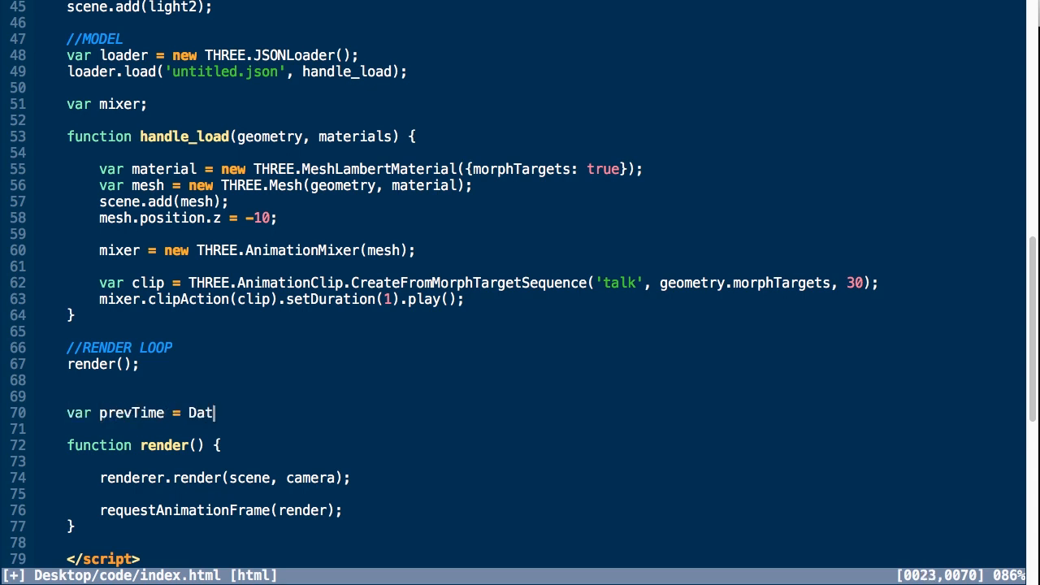
{"action": "type", "text": "e.now();"}
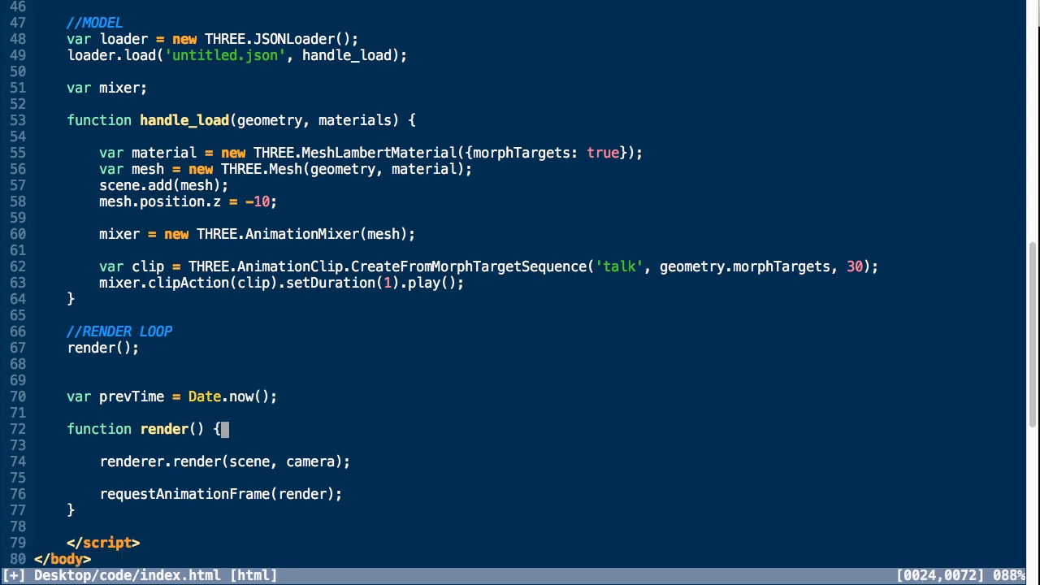
{"action": "type", "text": "if (mixer) {"}
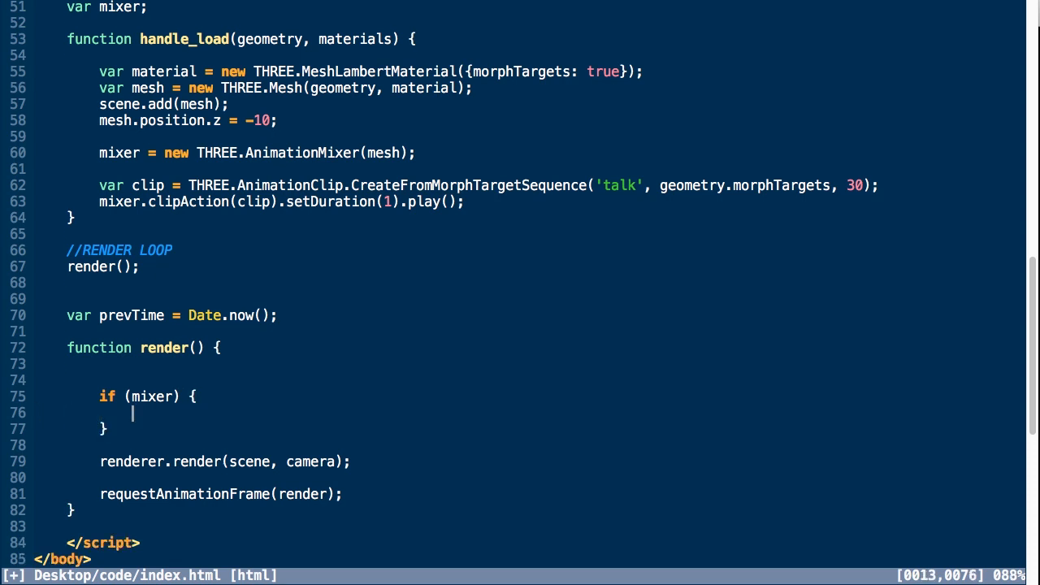
{"action": "type", "text": "var time = D"}
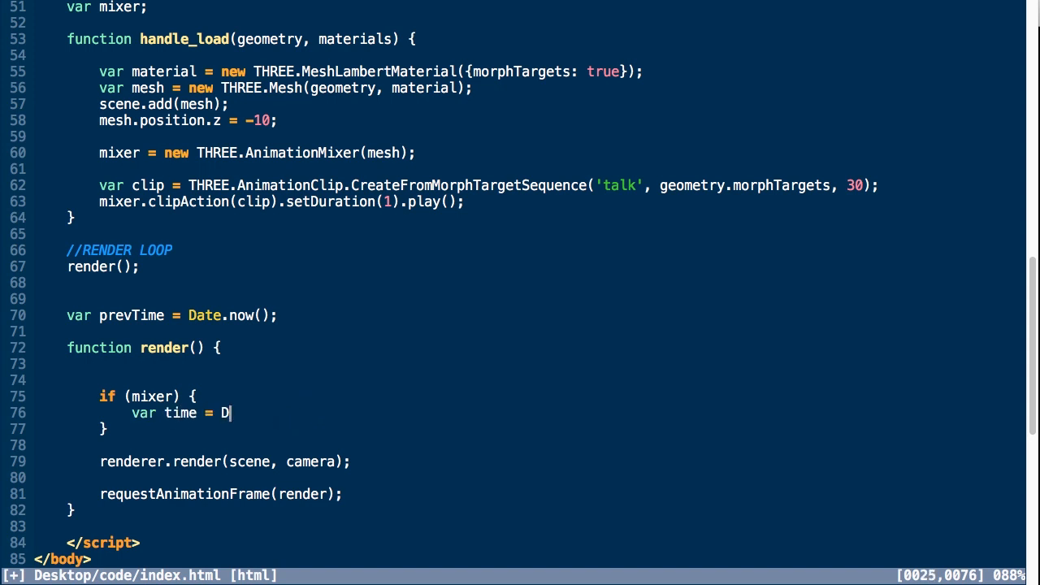
{"action": "type", "text": "ate.now();"}
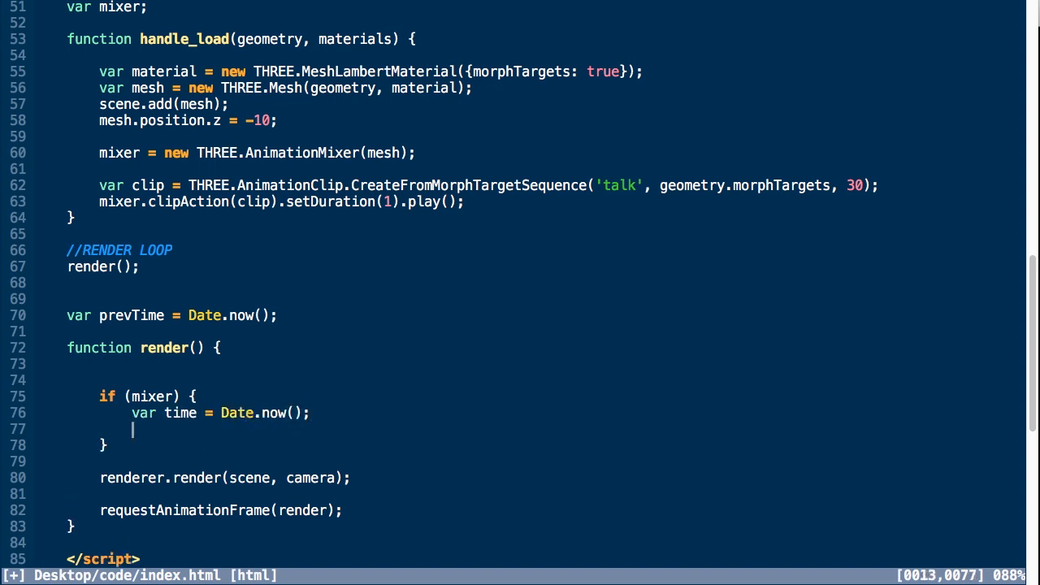
Call mixer.update((time - prevTime) * 0.001) and set prevTime = time each frame
{"action": "type", "text": "mixer.update"}
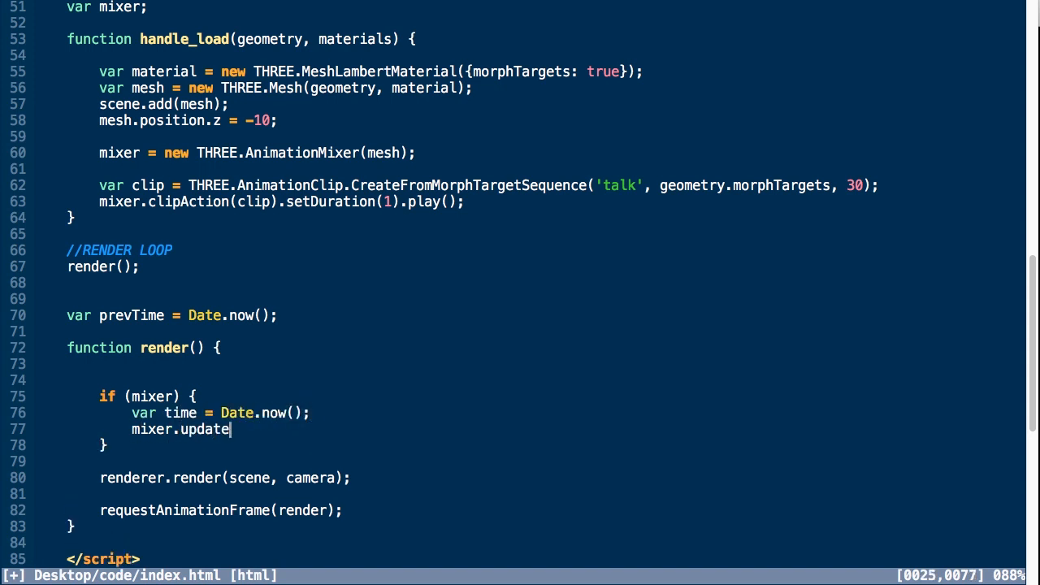
{"action": "type", "text": "((time - p"}
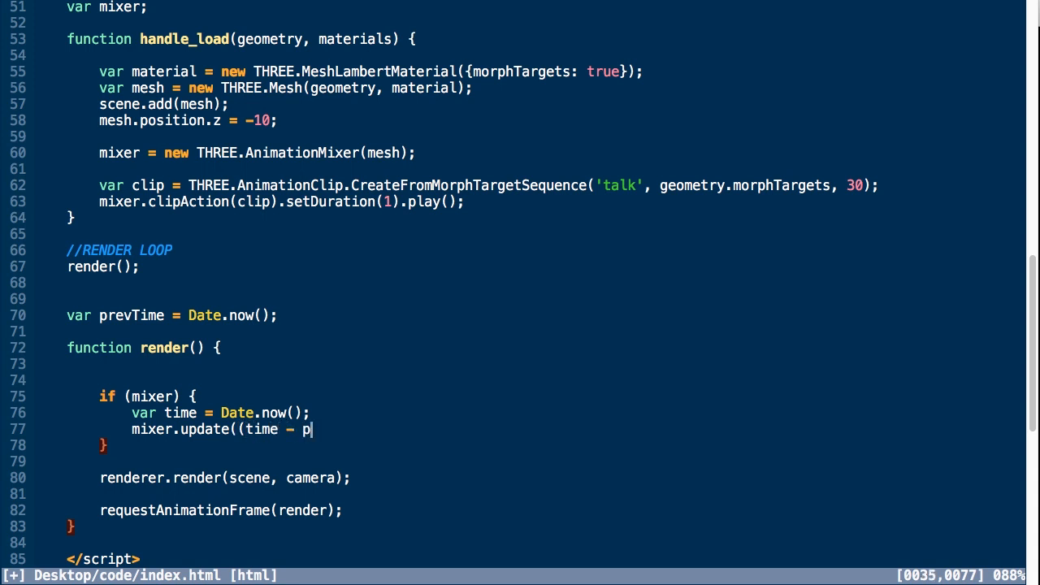
{"action": "type", "text": "revTime)"}
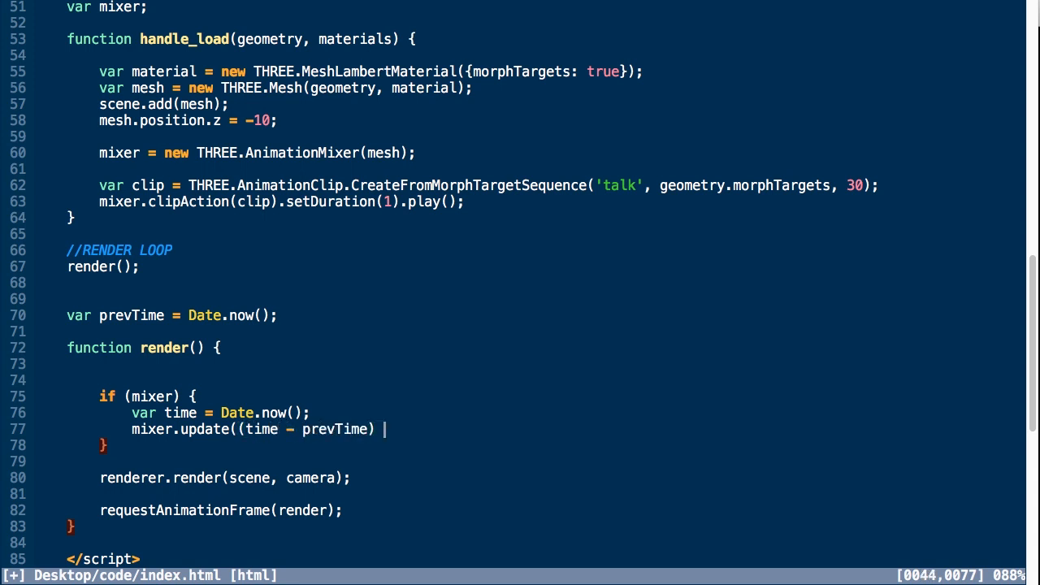
{"action": "type", "text": "* 0.001)"}
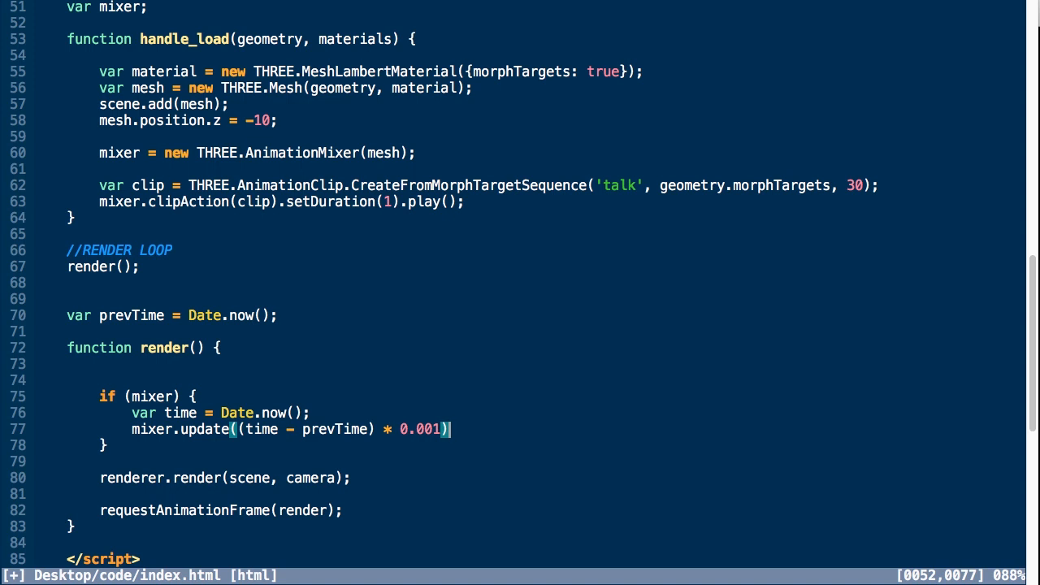
{"action": "type", "text": "prevT"}
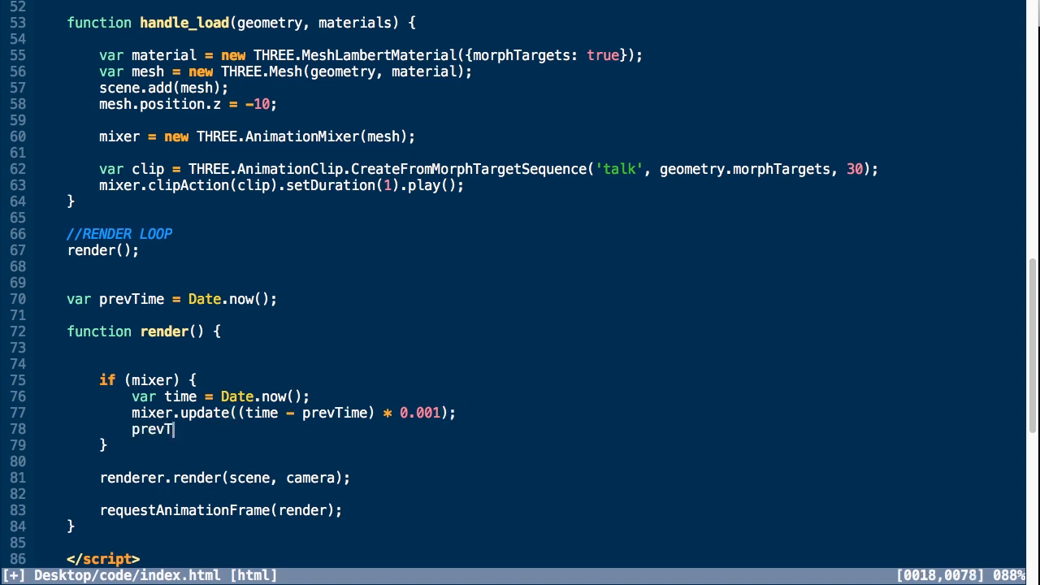
{"action": "type", "text": "ime = time"}
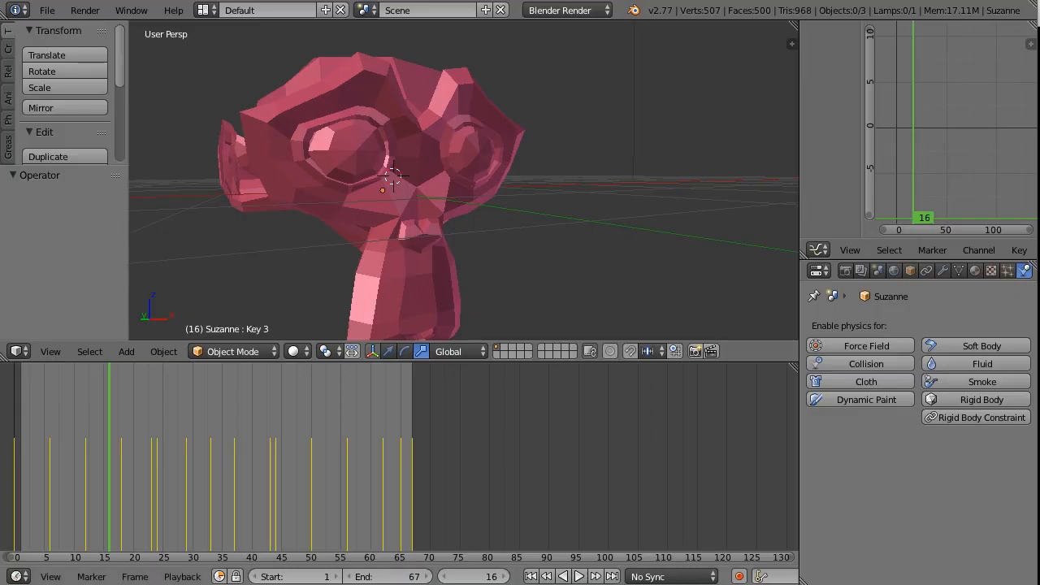
Switch to the Chrome window showing the threejs.org/examples gallery
{"action": "left_click", "coordinate": [579, 575]}
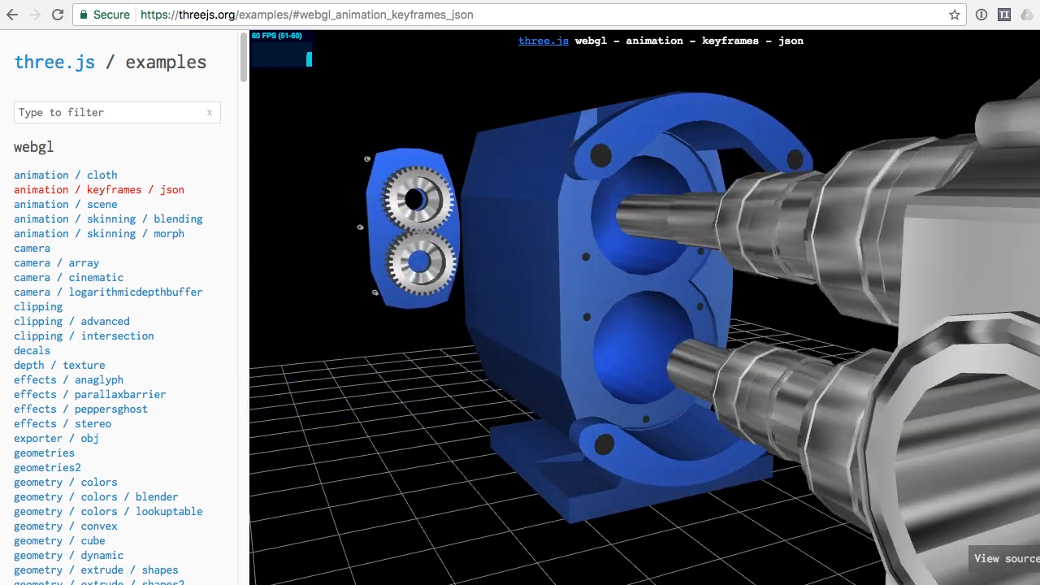
{"action": "mouse_move", "coordinate": [65, 205]}
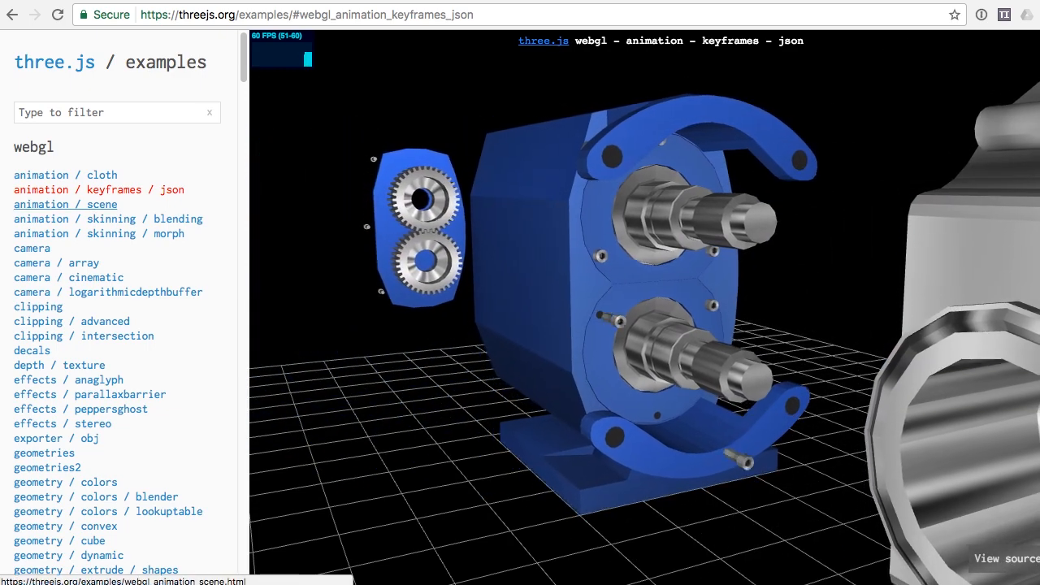
Browse the animation/scene demo, then the skinning/morph knight demo in the examples list
{"action": "left_click", "coordinate": [65, 205]}
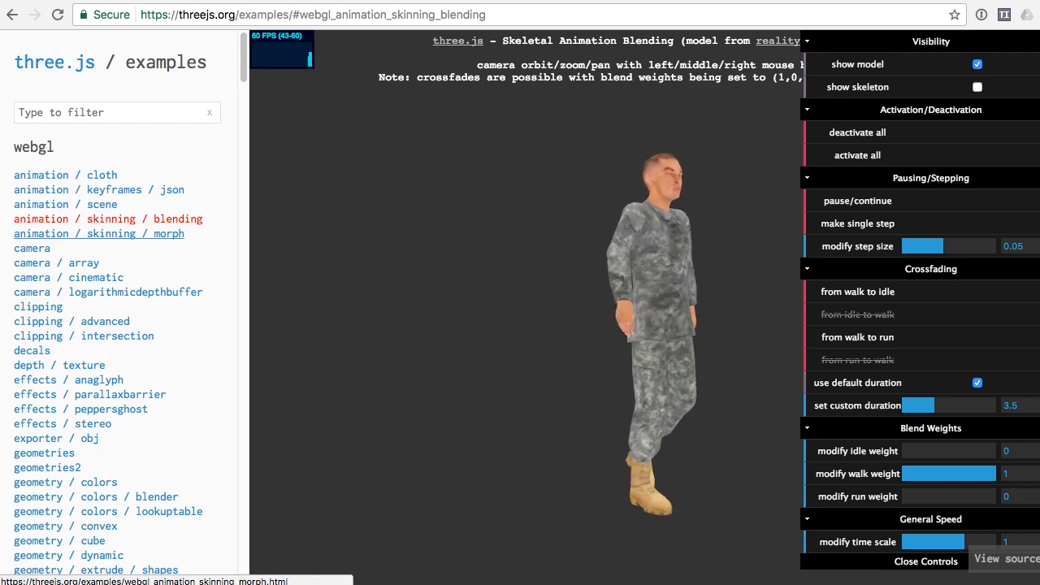
{"action": "left_click", "coordinate": [97, 234]}
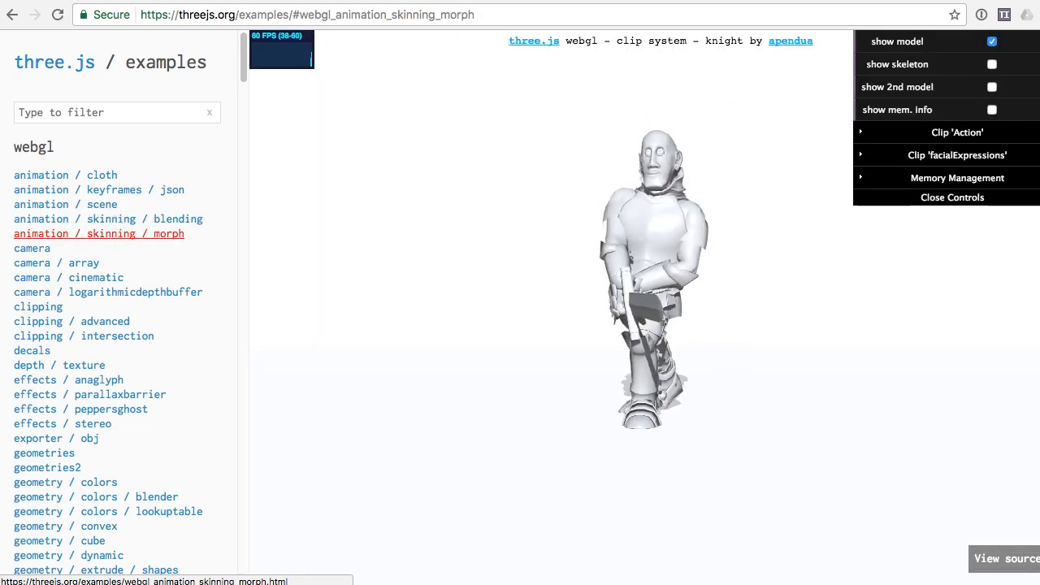